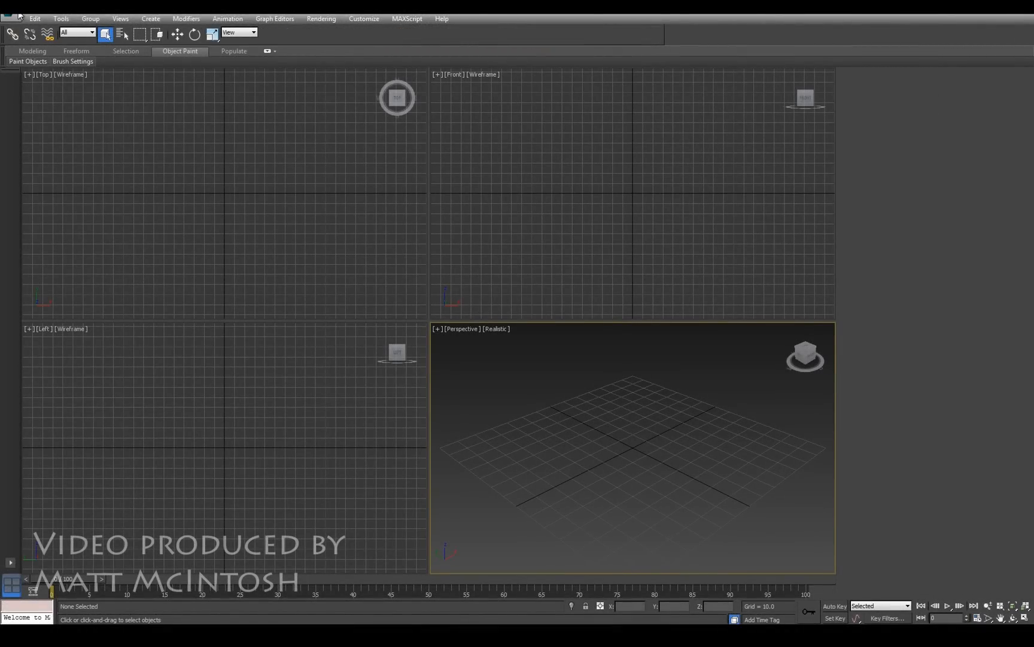
Step: Import Charlotte_walk.fbx into the scene with File content set to Add
{"action": "left_click", "coordinate": [10, 12]}
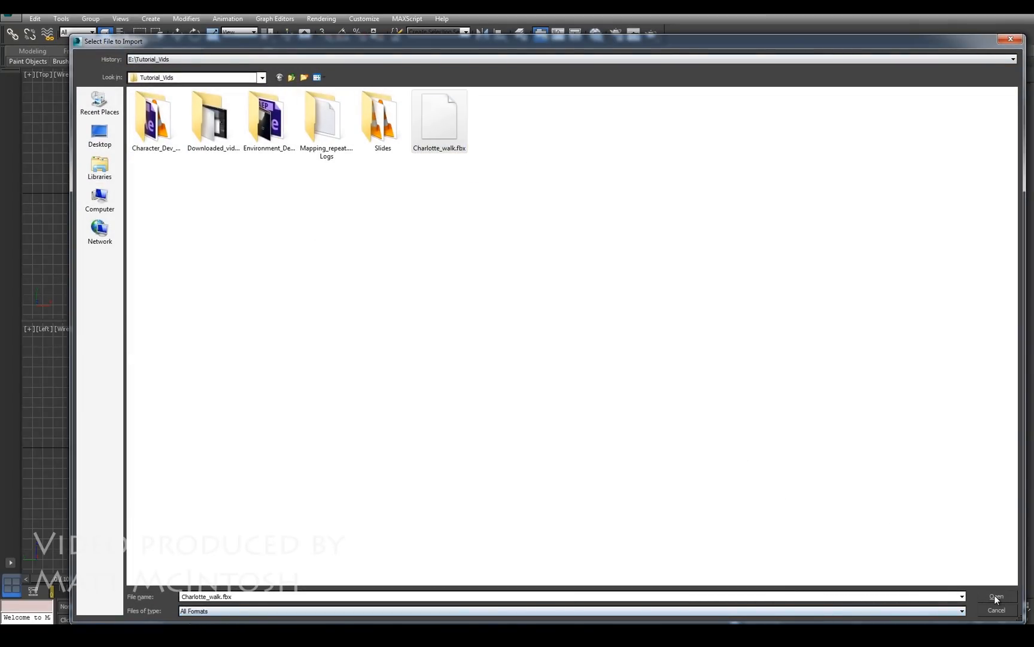
{"action": "left_click", "coordinate": [996, 600]}
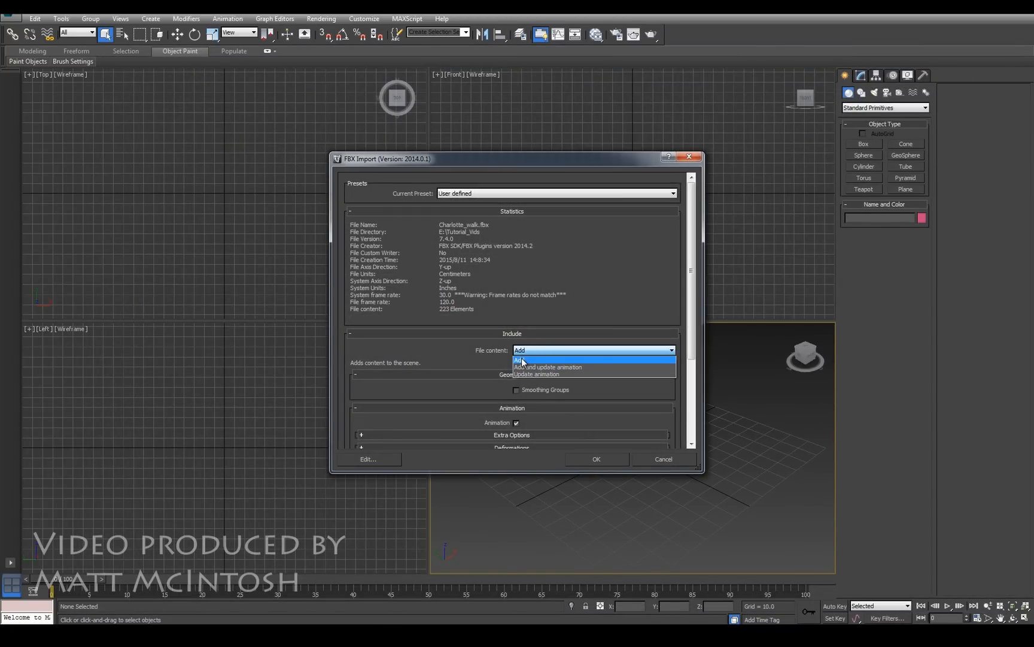
{"action": "left_click", "coordinate": [522, 361]}
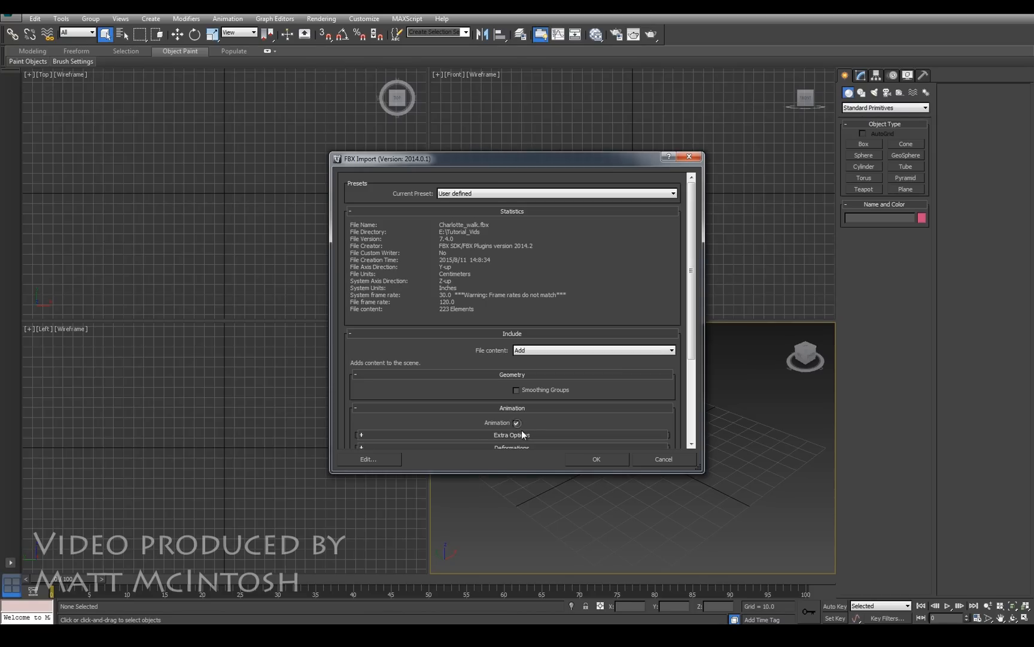
{"action": "left_click", "coordinate": [594, 458]}
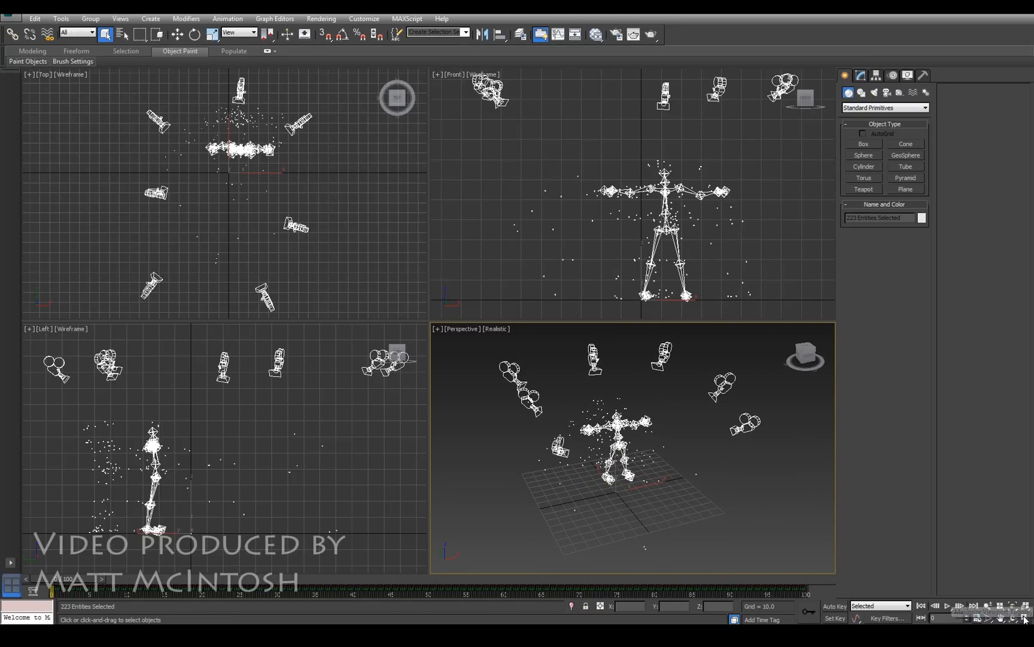
Step: Select the System cameras through the last Unlabeled_Markers entry in Select From Scene
{"action": "key", "text": "Alt+W"}
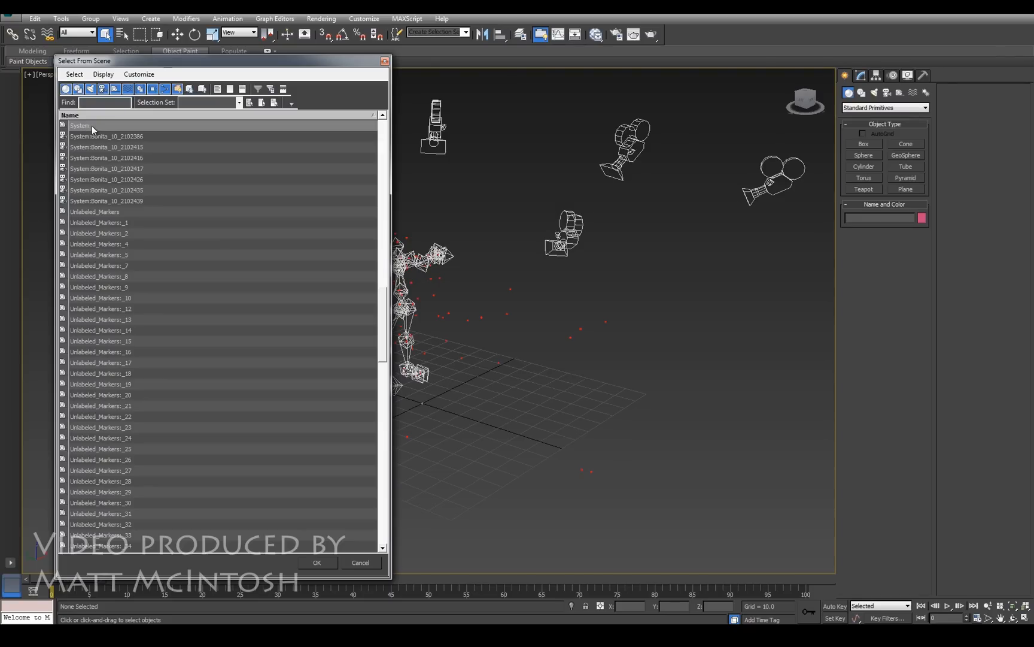
{"action": "left_click", "coordinate": [79, 125]}
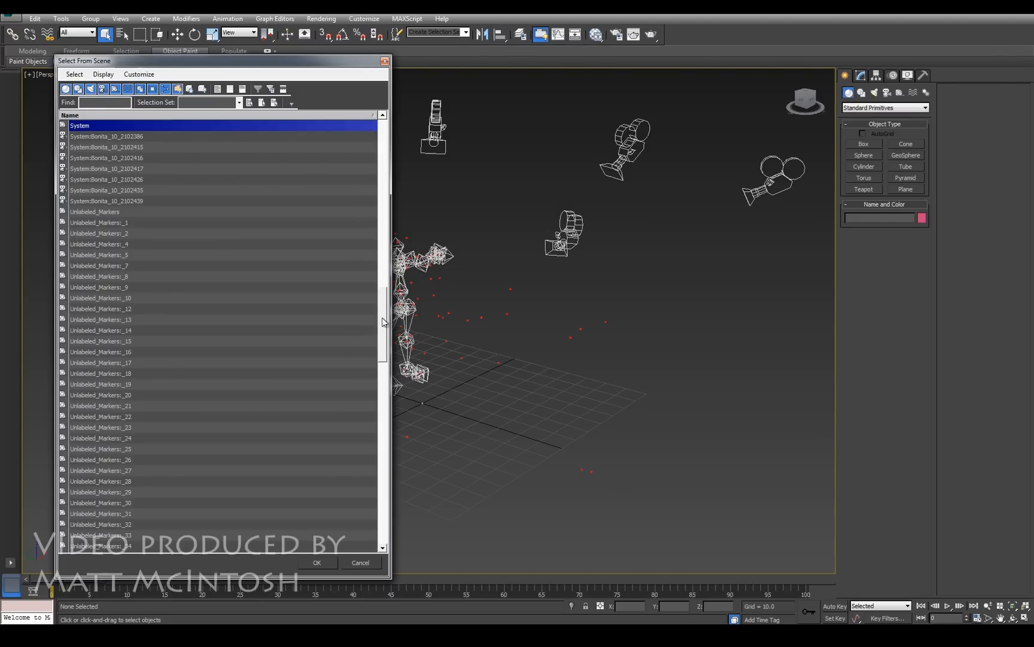
{"action": "scroll", "scroll_direction": "down", "scroll_amount": 3}
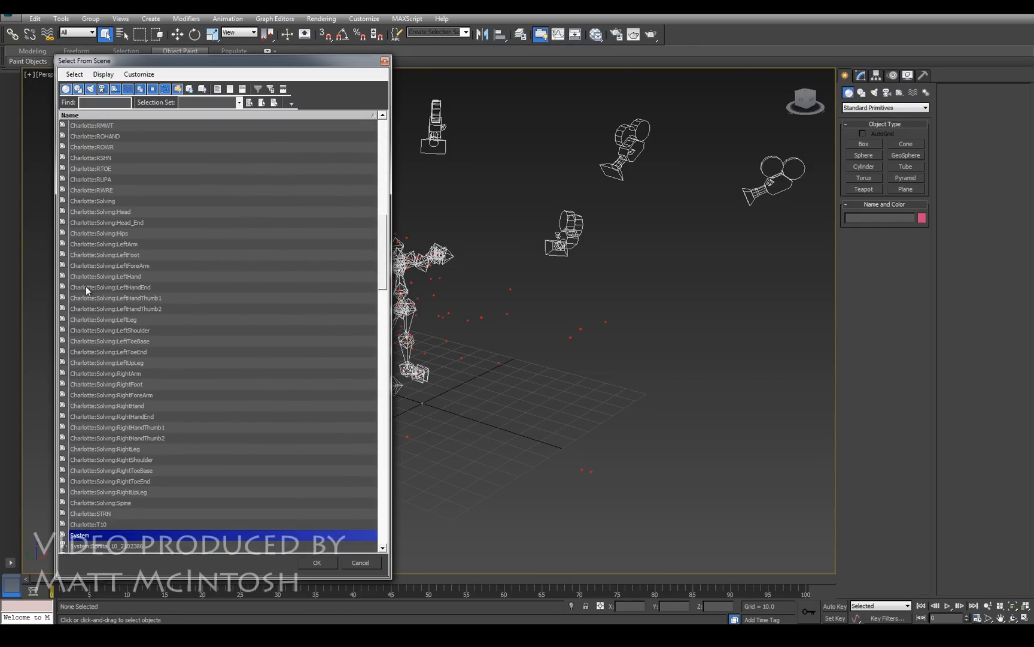
{"action": "scroll", "scroll_direction": "down", "scroll_amount": 3}
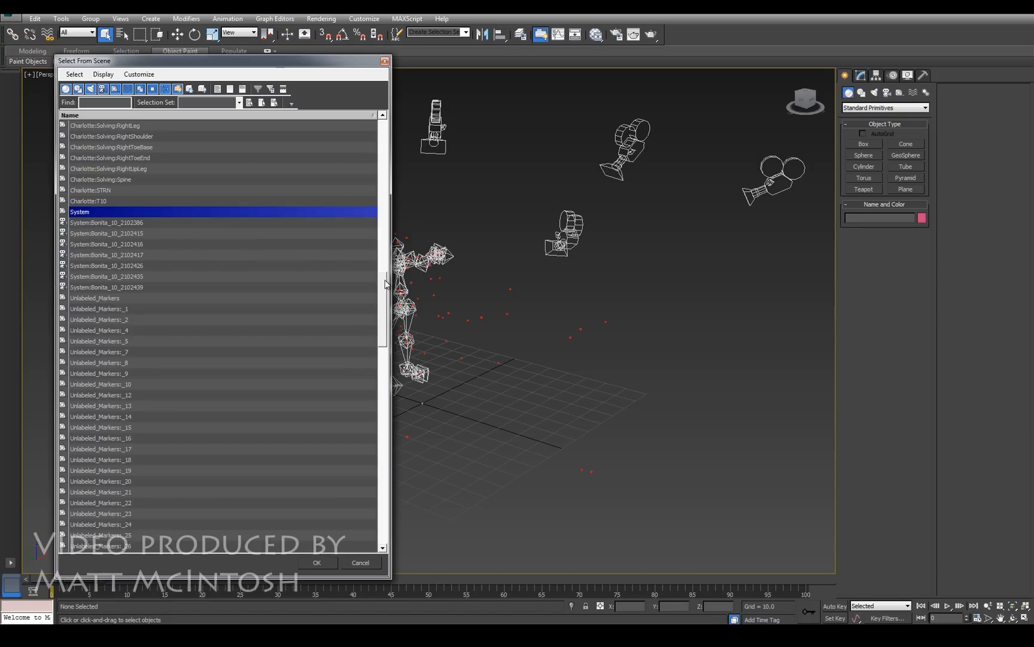
{"action": "scroll", "scroll_direction": "down", "scroll_amount": 3}
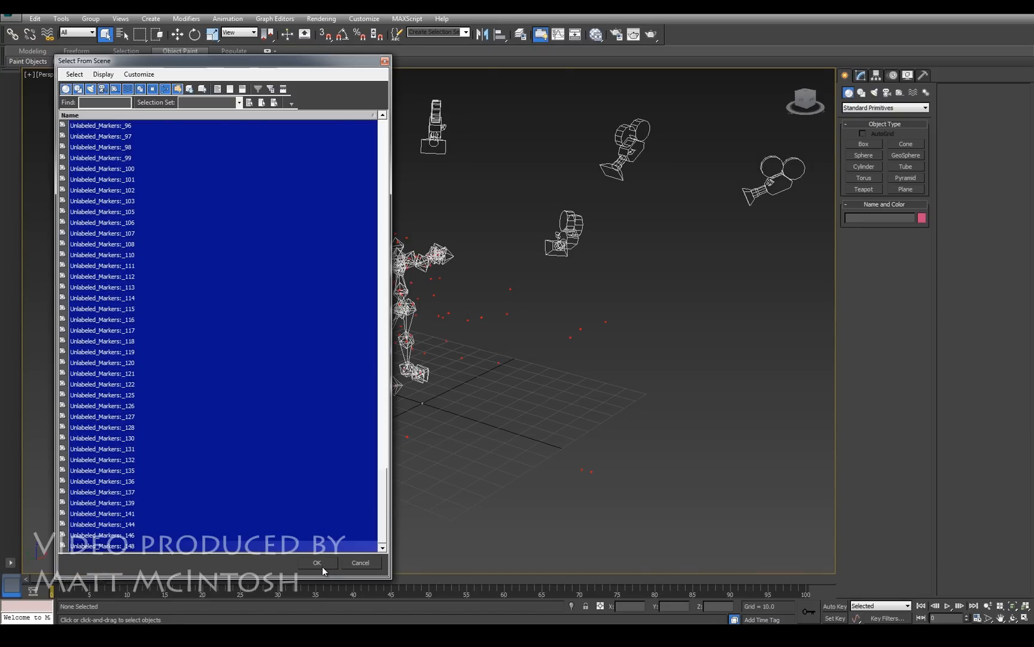
{"action": "left_click", "coordinate": [316, 562]}
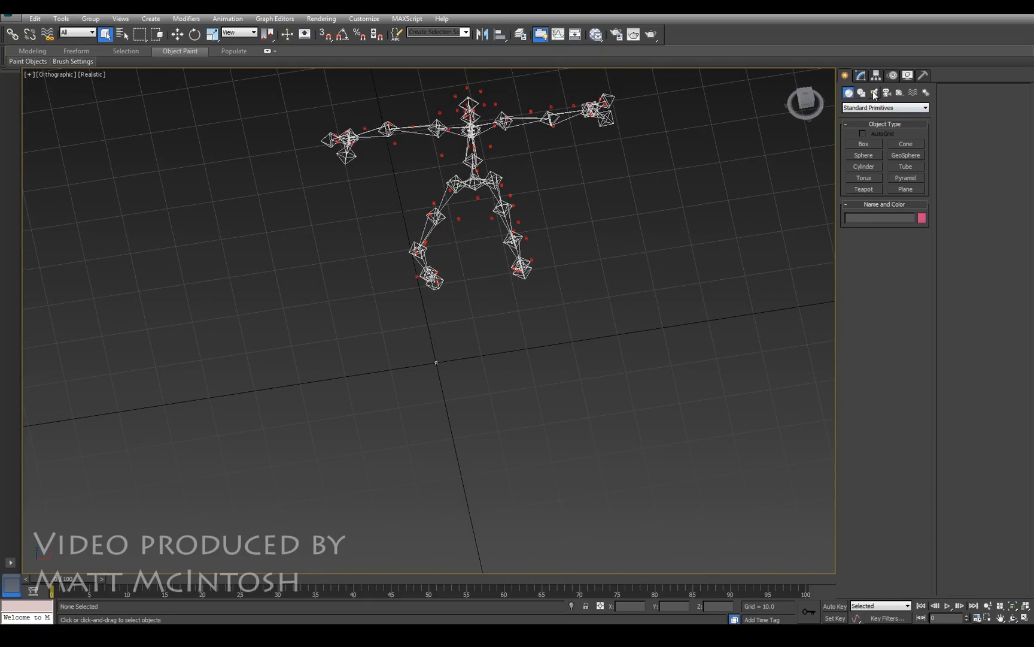
Step: Create a Base Human CATParent rig from Helpers > CAT Objects beside Charlotte
{"action": "left_click", "coordinate": [899, 93]}
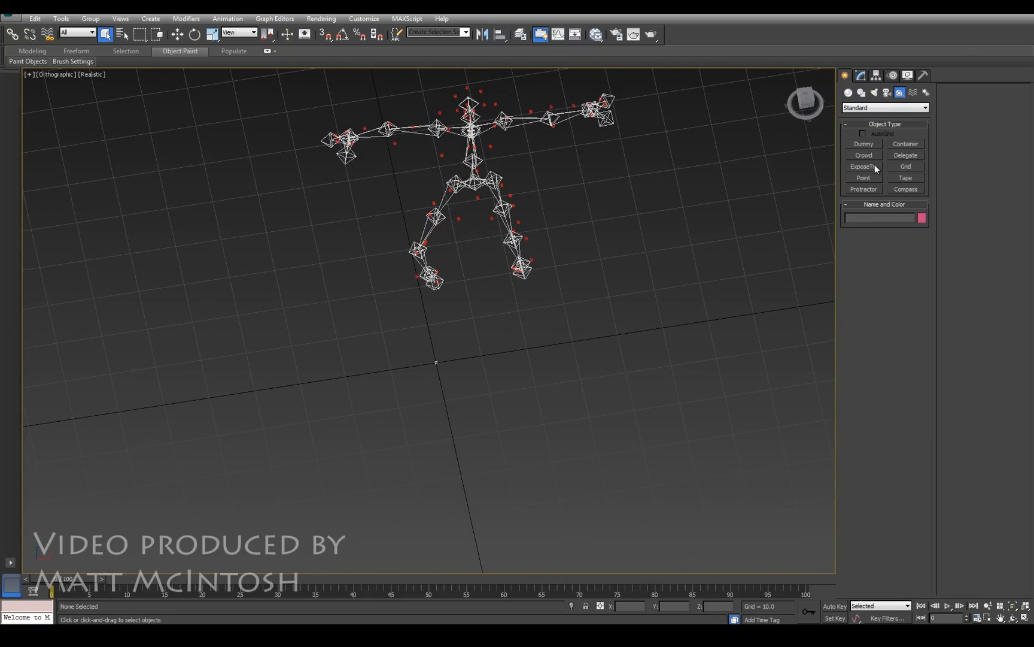
{"action": "left_click", "coordinate": [884, 108]}
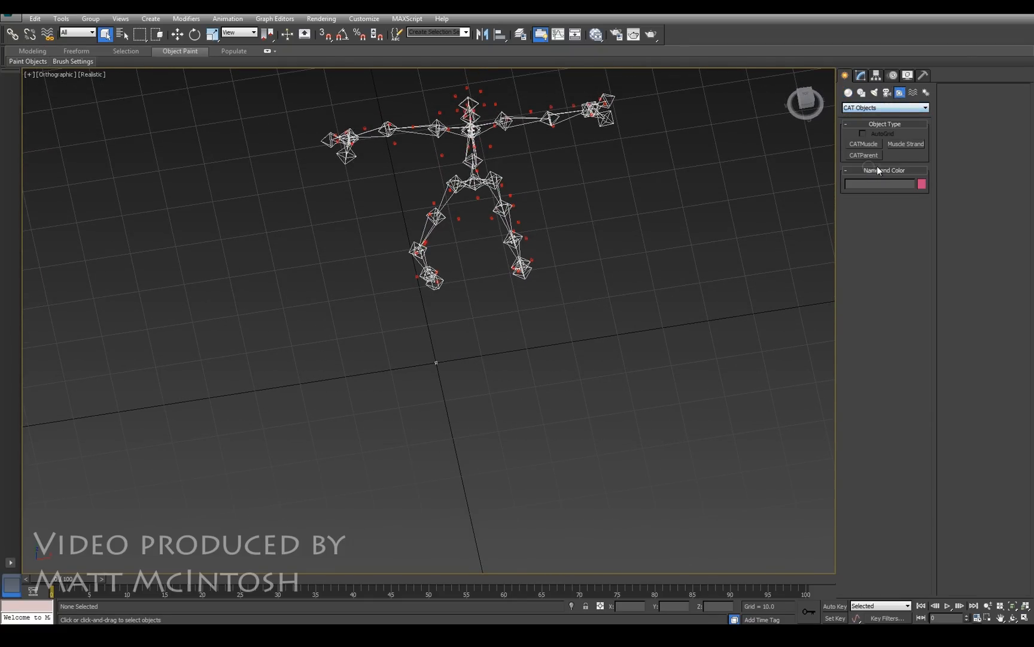
{"action": "left_click", "coordinate": [864, 155]}
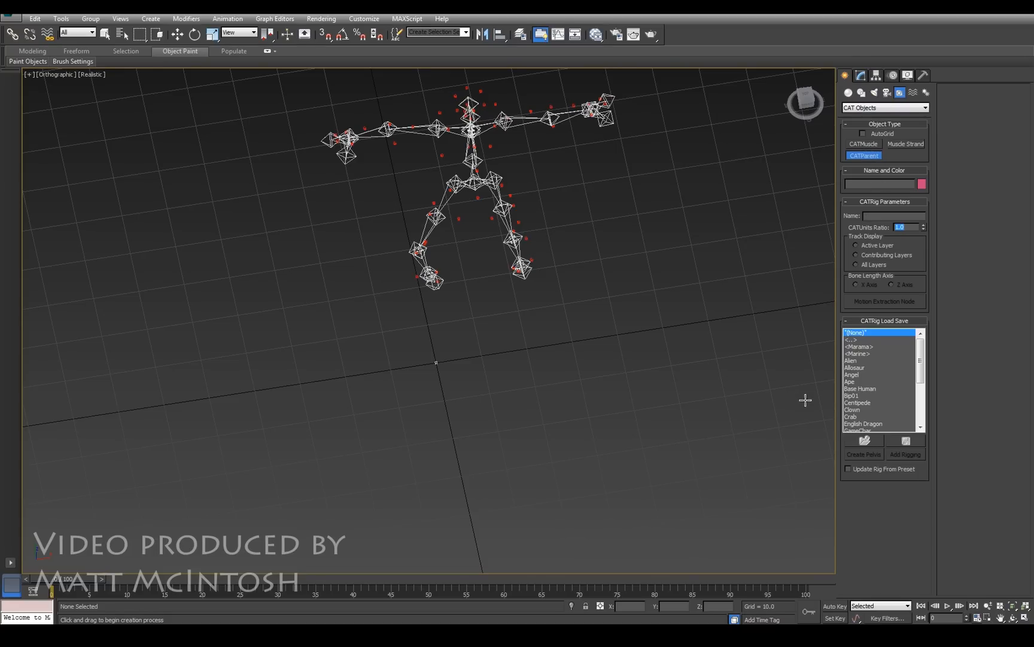
{"action": "left_click", "coordinate": [860, 388]}
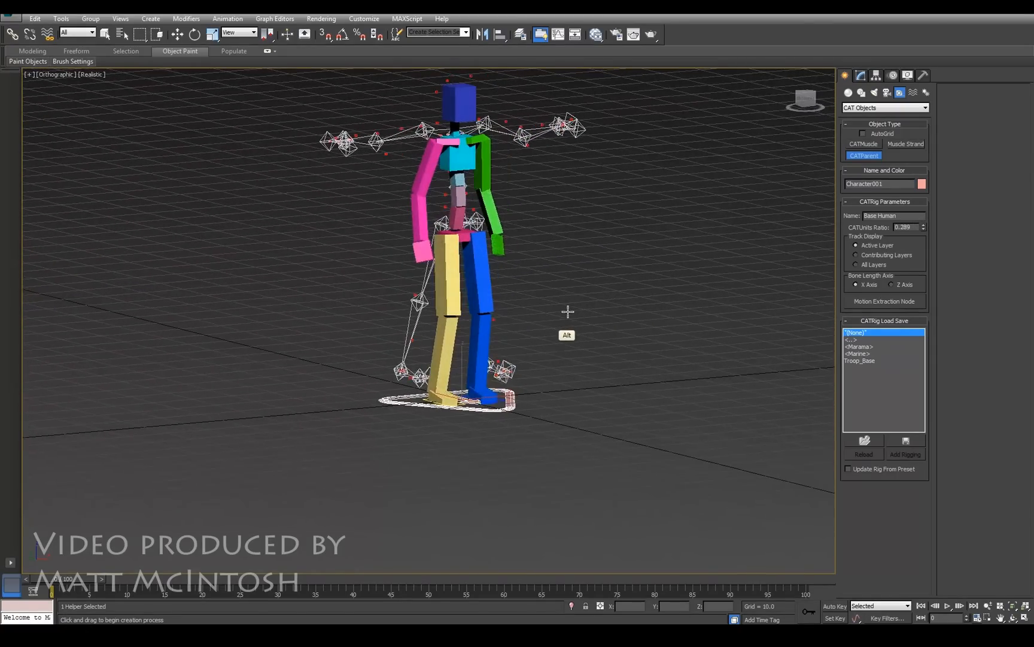
{"action": "left_click_drag", "start_coordinate": [568, 312], "coordinate": [557, 347]}
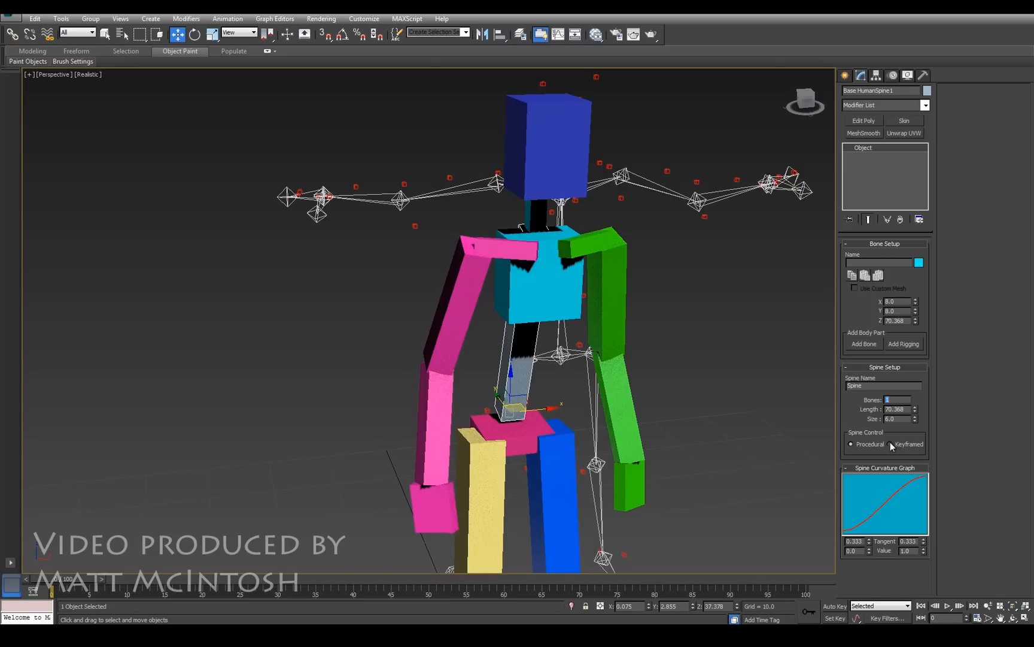
Step: Switch the spine and neck Spine Control to Keyframed, accepting the FK conversion
{"action": "left_click", "coordinate": [891, 443]}
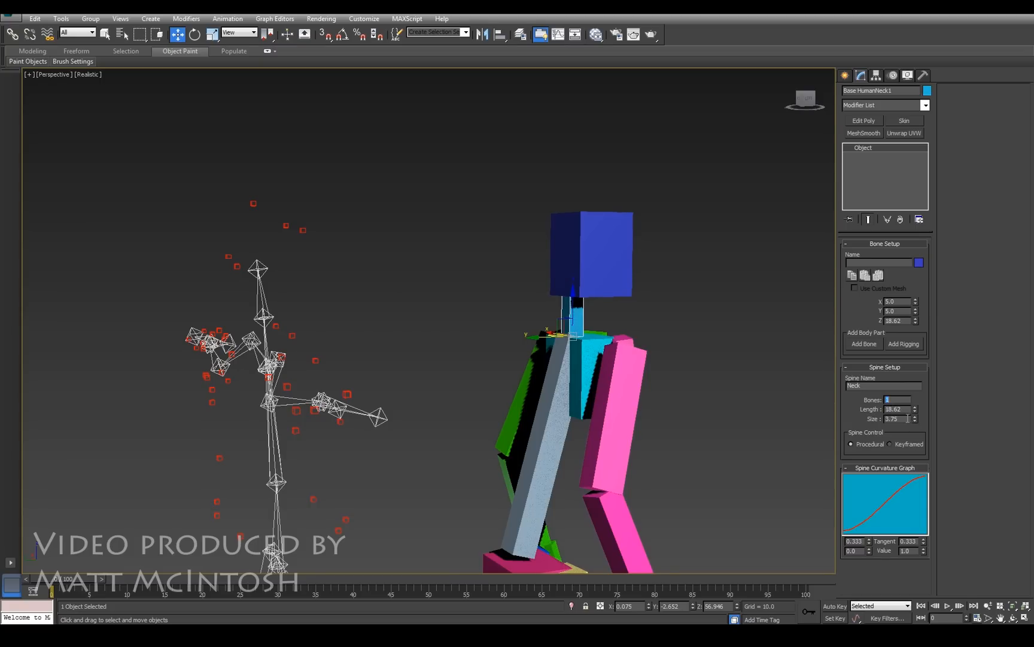
{"action": "left_click", "coordinate": [890, 443]}
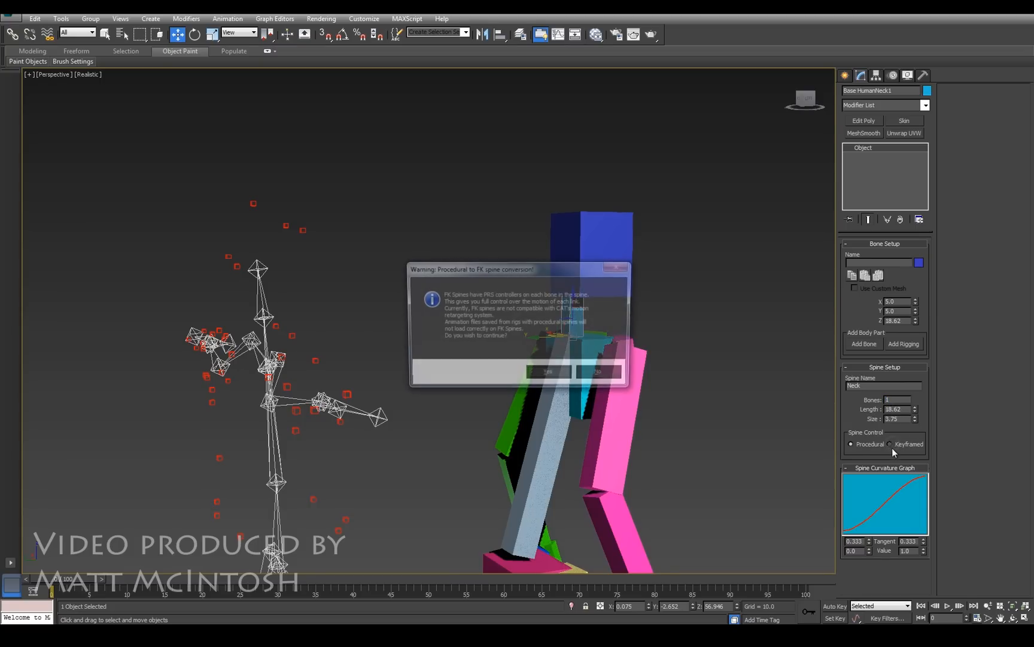
{"action": "left_click", "coordinate": [546, 371]}
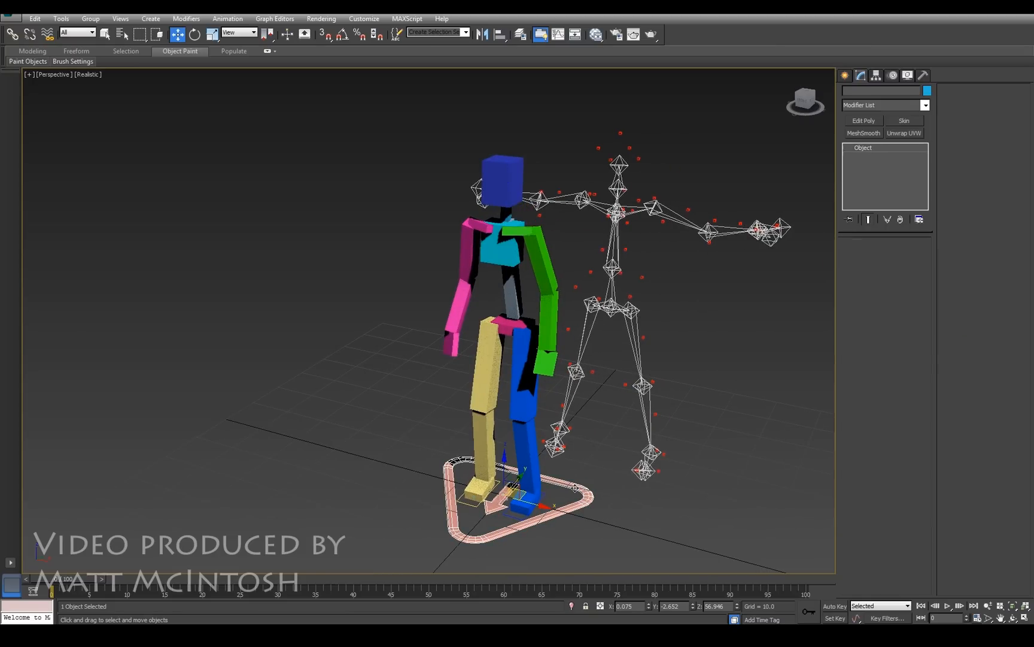
Step: In Capture Animation, set Charlotte as source and Base Human as target rig
{"action": "left_click", "coordinate": [227, 18]}
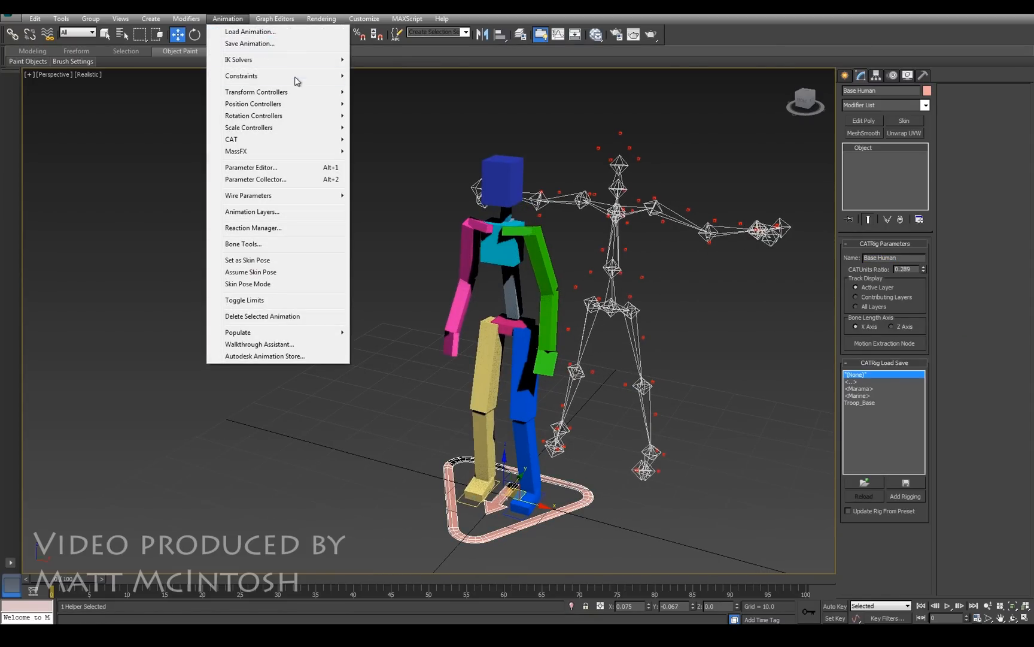
{"action": "mouse_move", "coordinate": [250, 139]}
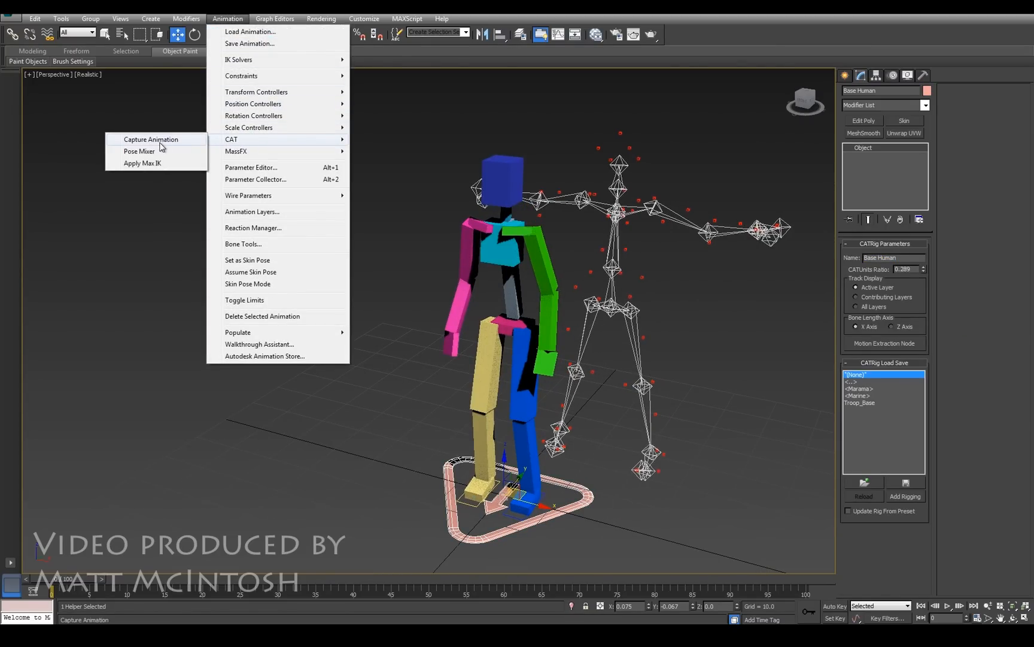
{"action": "left_click", "coordinate": [150, 139]}
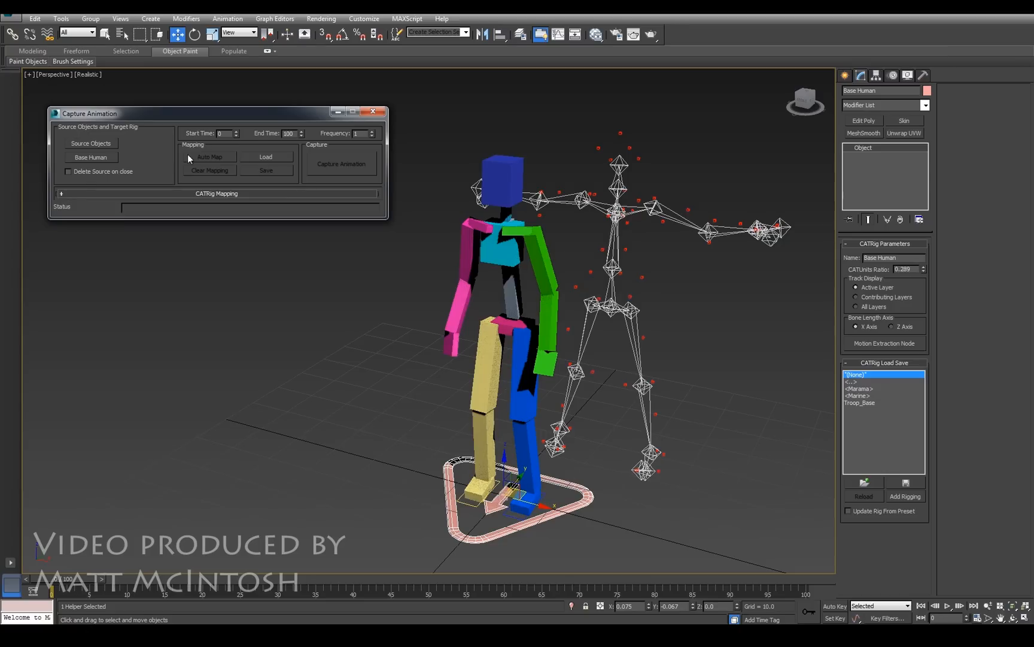
{"action": "left_click", "coordinate": [91, 143]}
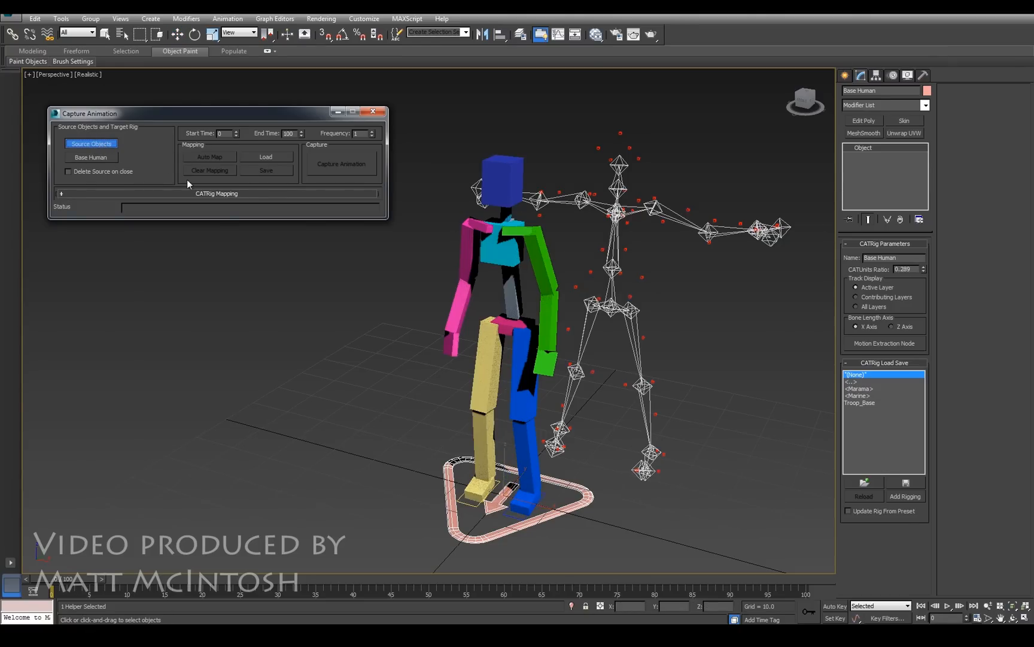
{"action": "left_click", "coordinate": [91, 143]}
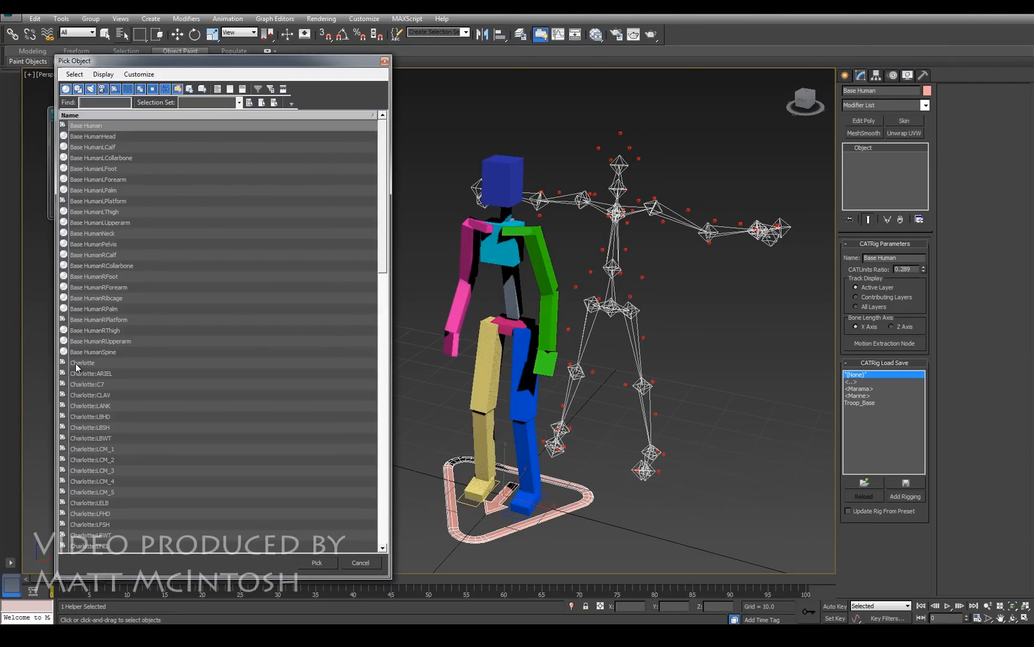
{"action": "left_click", "coordinate": [83, 362]}
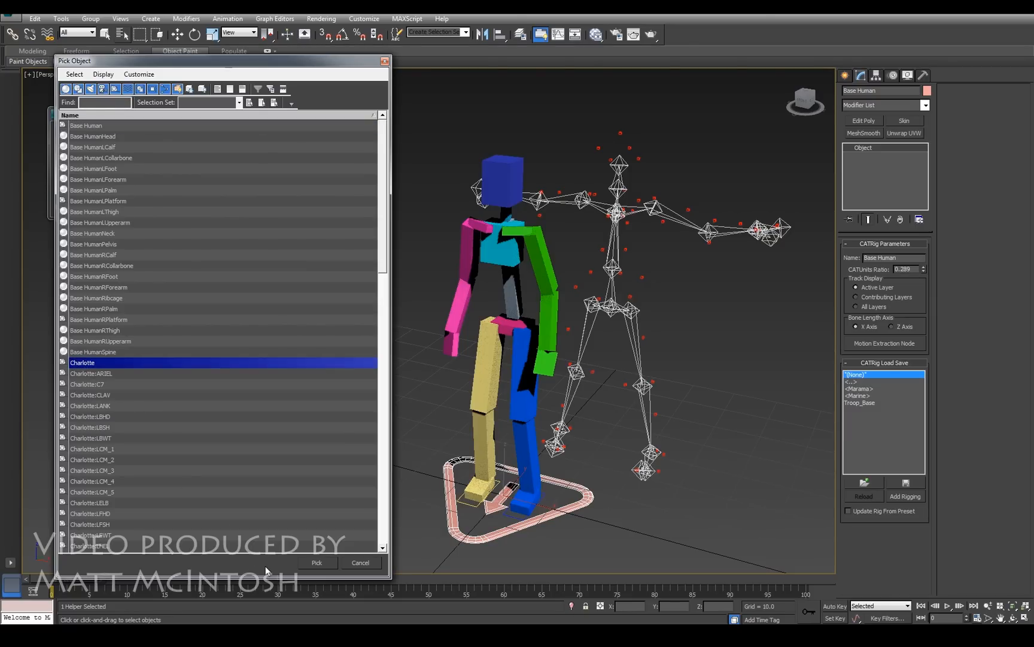
{"action": "left_click", "coordinate": [316, 562]}
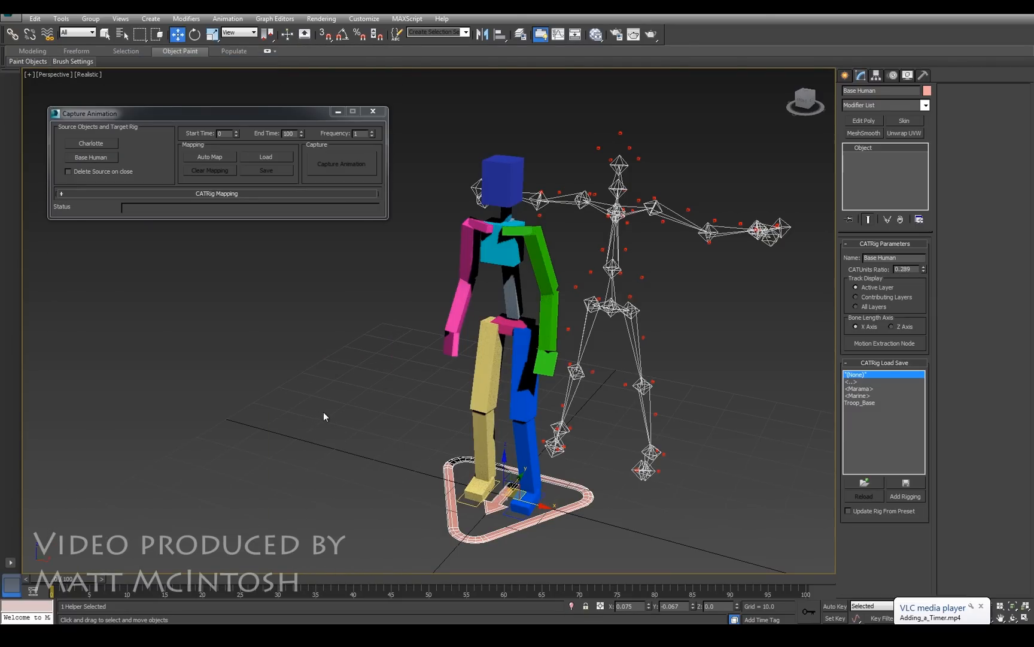
{"action": "left_click", "coordinate": [90, 157]}
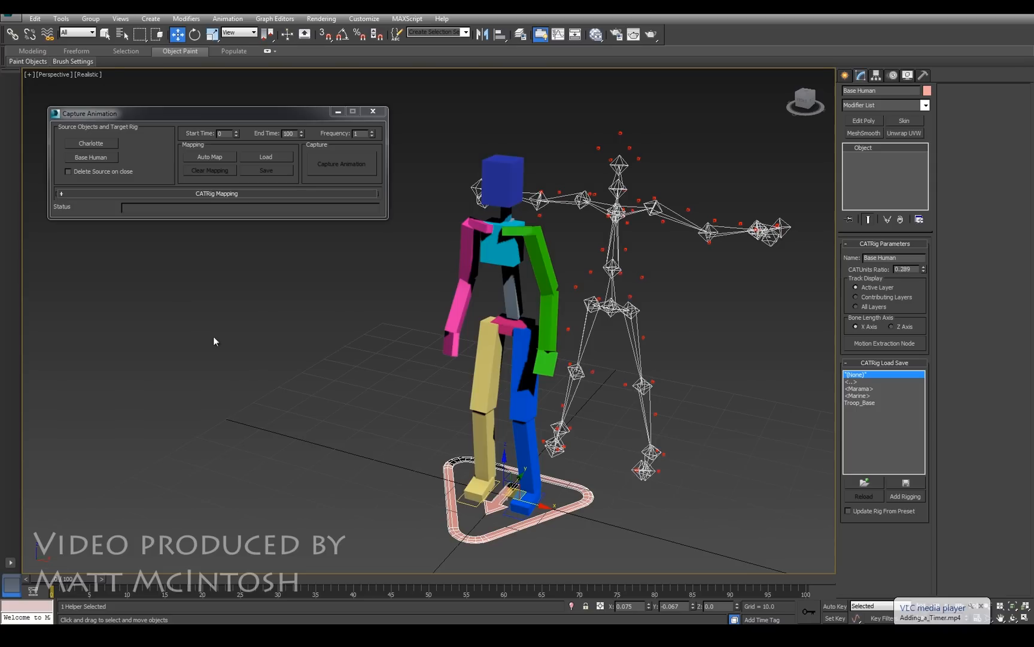
{"action": "left_click", "coordinate": [61, 194]}
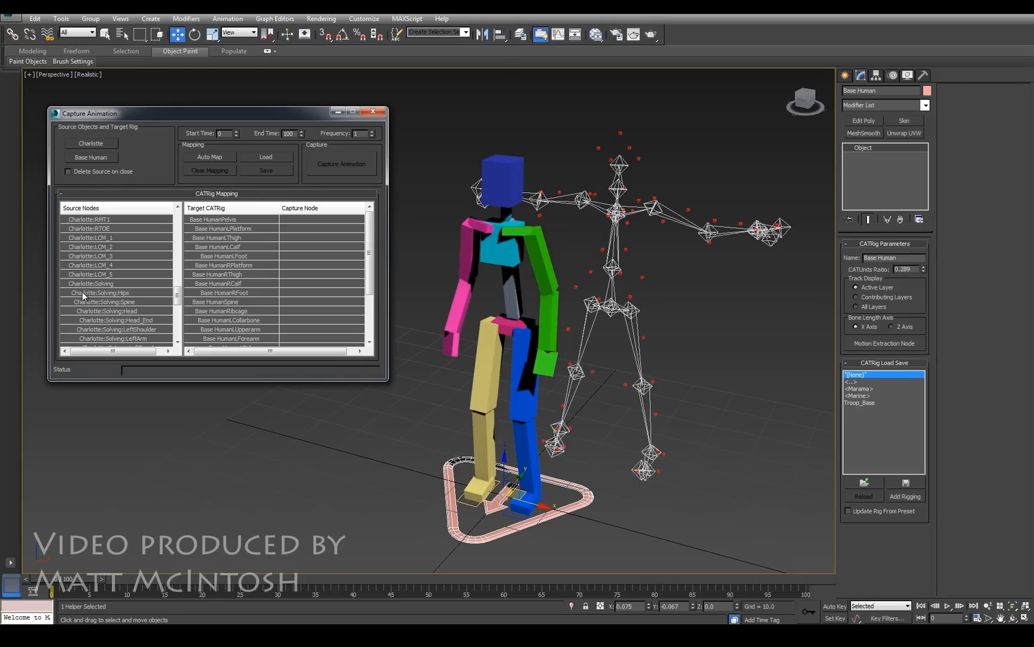
Step: Assign Charlotte:Solving:Hips to Base HumanPelvis and inspect the tilted pelvis
{"action": "left_click", "coordinate": [99, 293]}
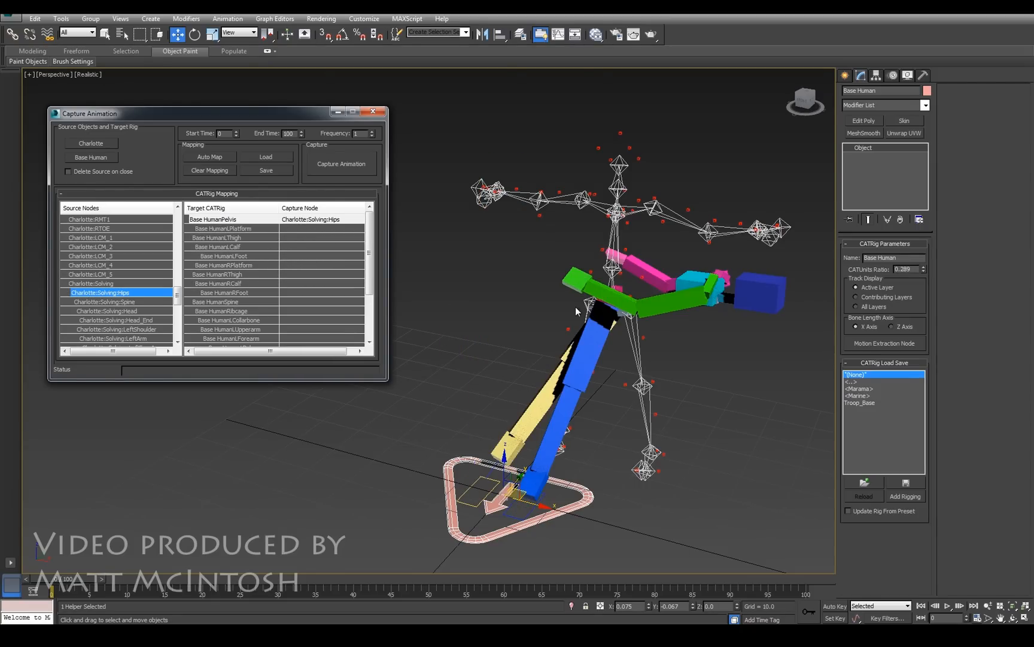
{"action": "left_click_drag", "start_coordinate": [574, 310], "coordinate": [647, 369]}
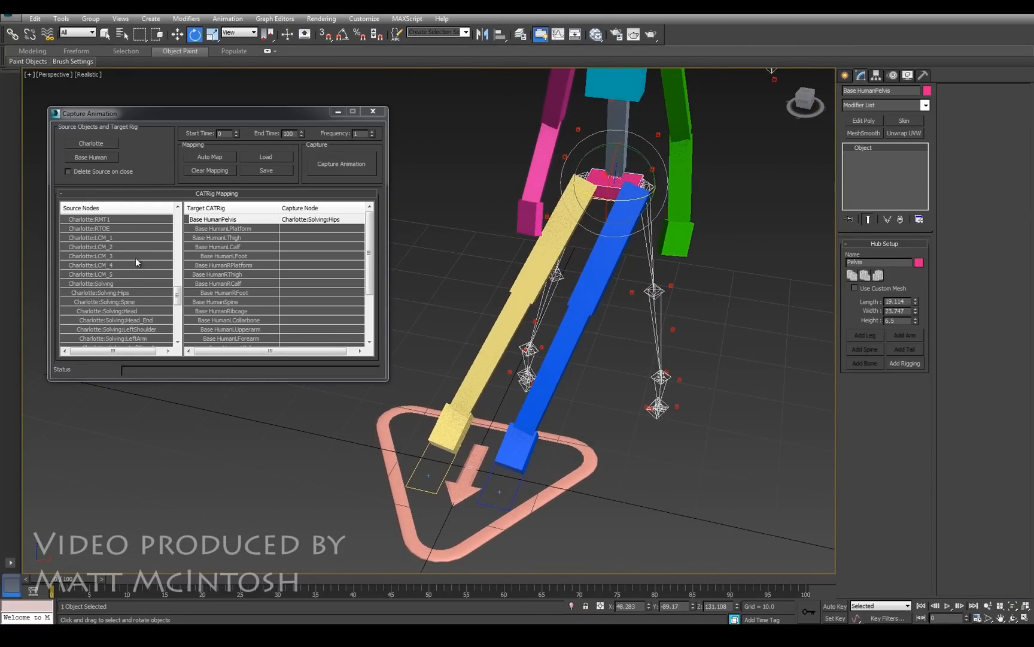
Step: Map Charlotte:Solving:LeftToeBase to Base HumanLPlatform and orbit to check the left foot
{"action": "scroll", "scroll_direction": "down", "scroll_amount": 3}
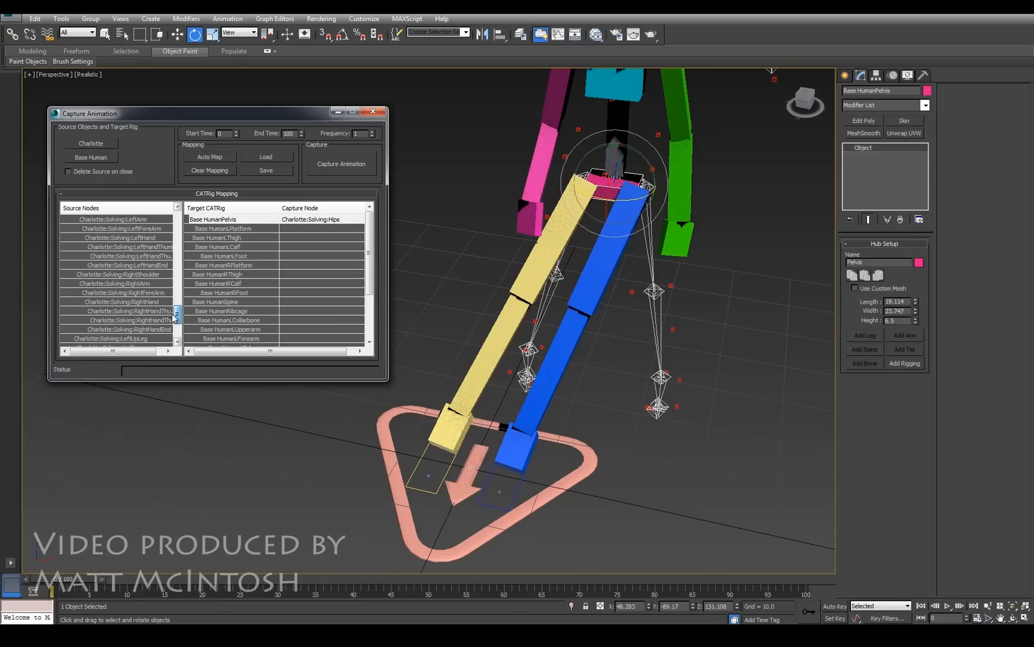
{"action": "scroll", "scroll_direction": "down", "scroll_amount": 3}
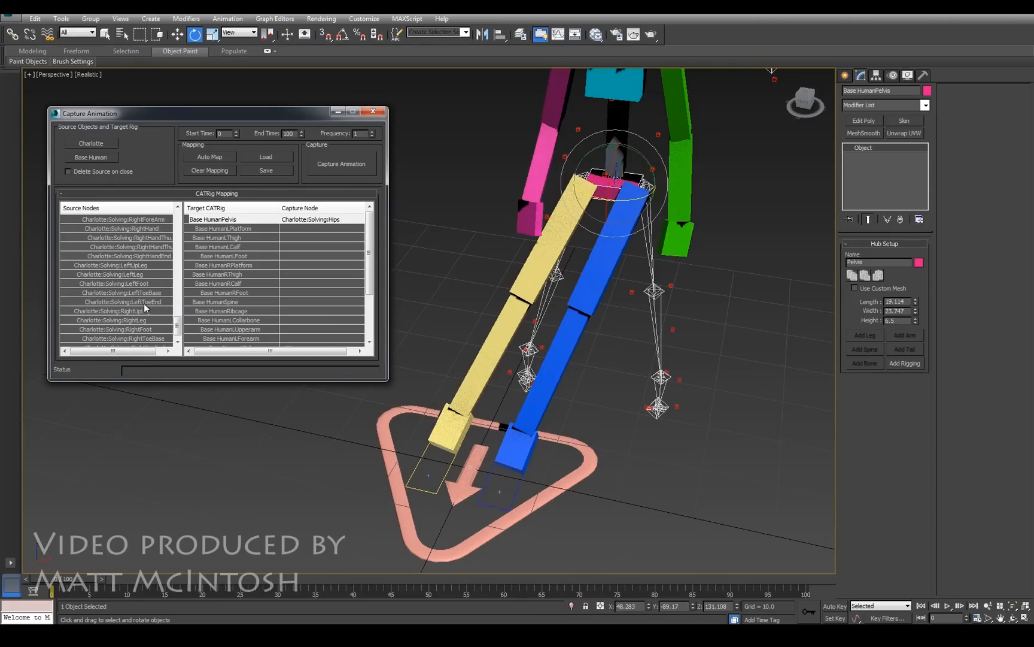
{"action": "left_click", "coordinate": [122, 292]}
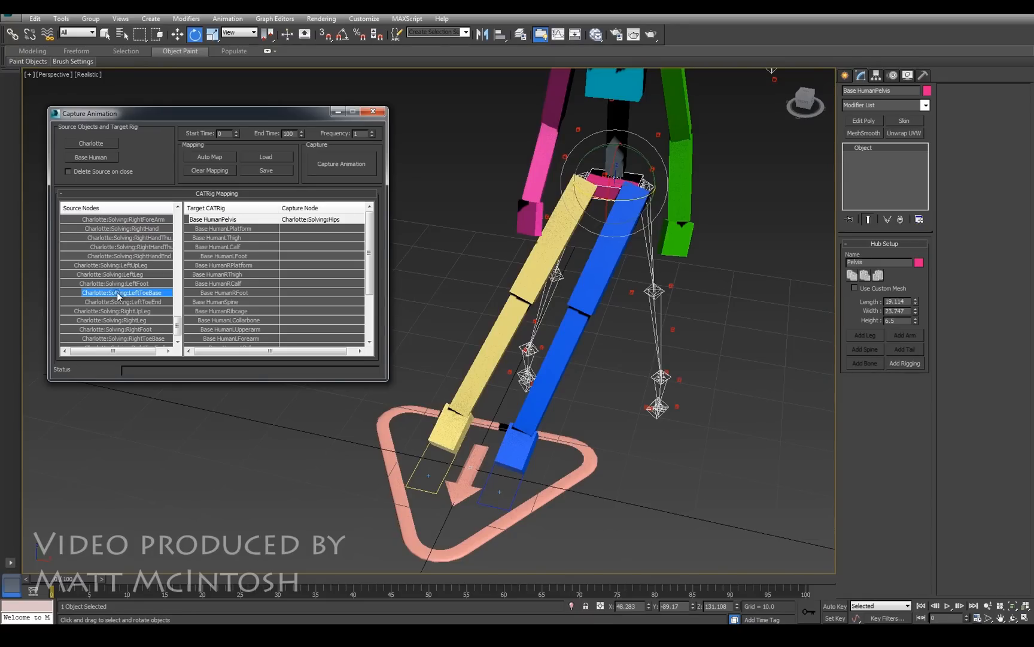
{"action": "left_click", "coordinate": [238, 238]}
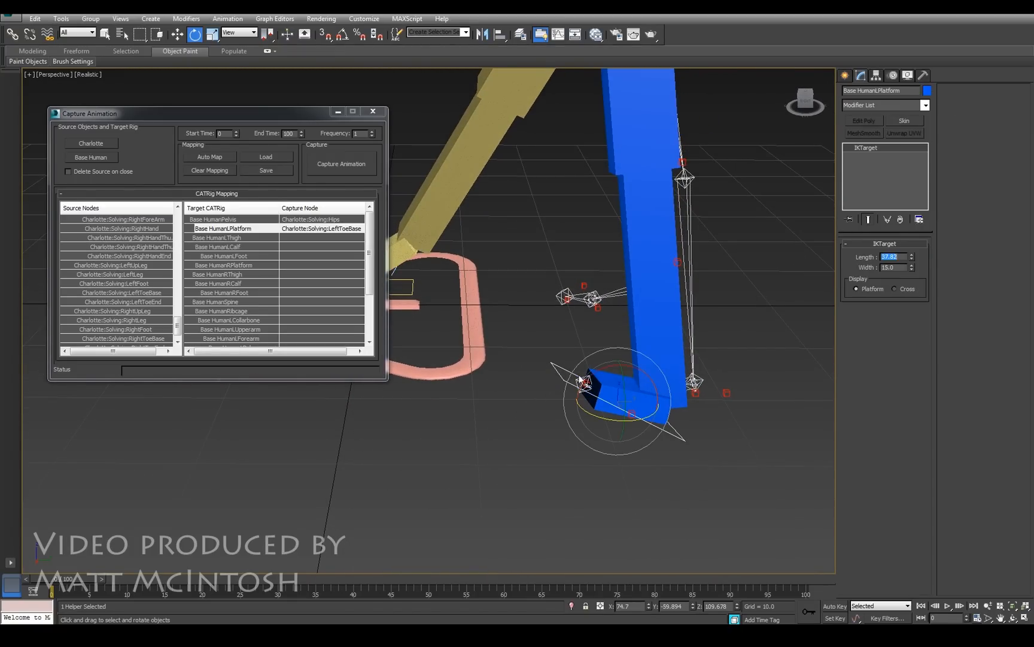
{"action": "left_click_drag", "start_coordinate": [613, 395], "coordinate": [594, 376]}
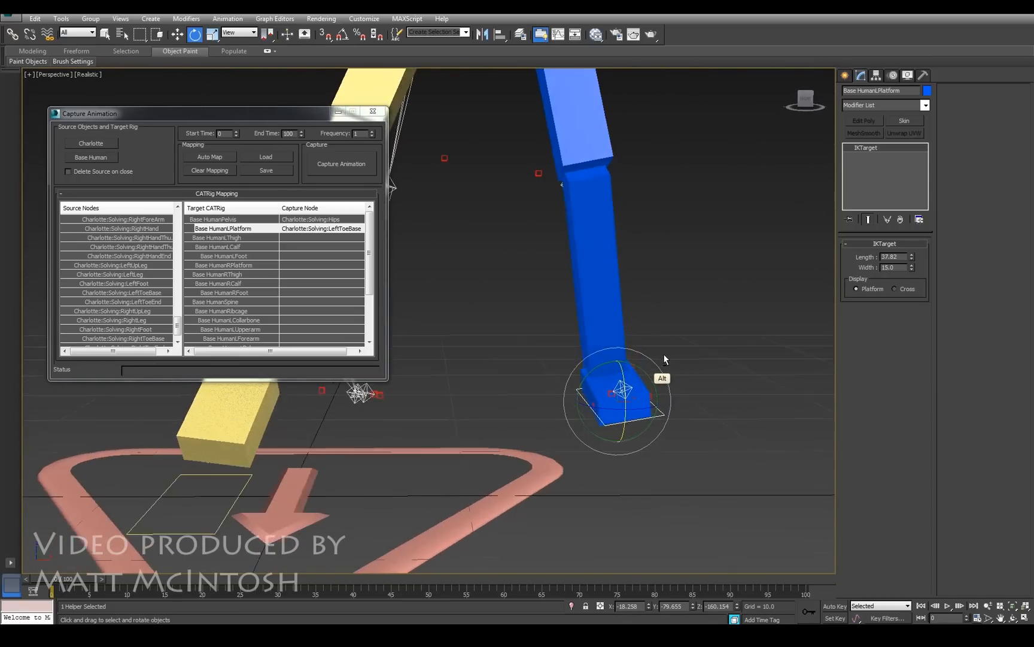
{"action": "left_click_drag", "start_coordinate": [665, 360], "coordinate": [614, 389]}
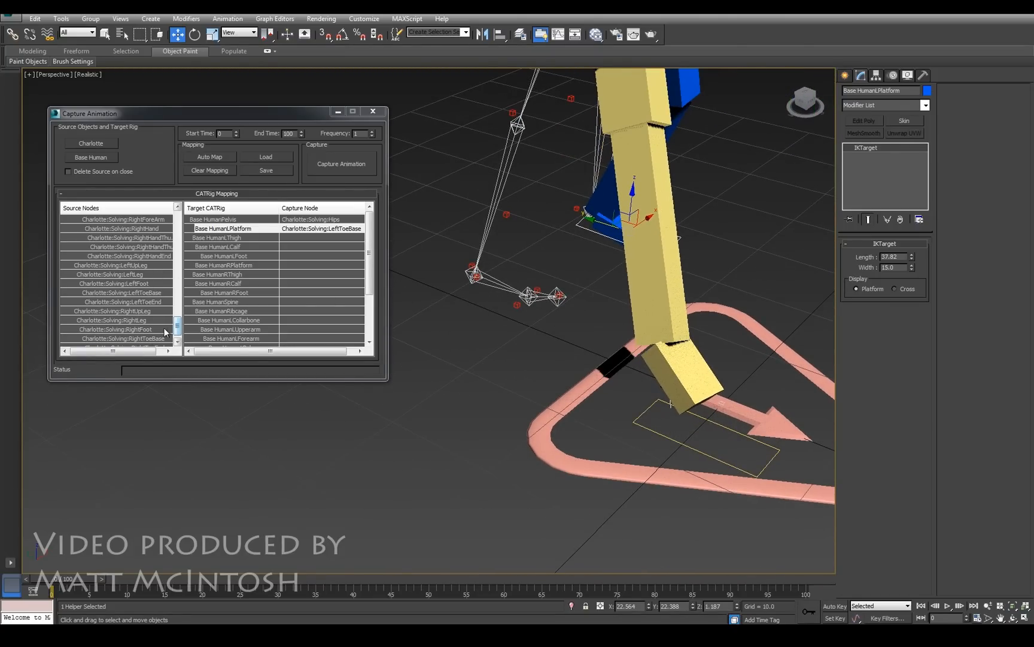
{"action": "left_click", "coordinate": [122, 338]}
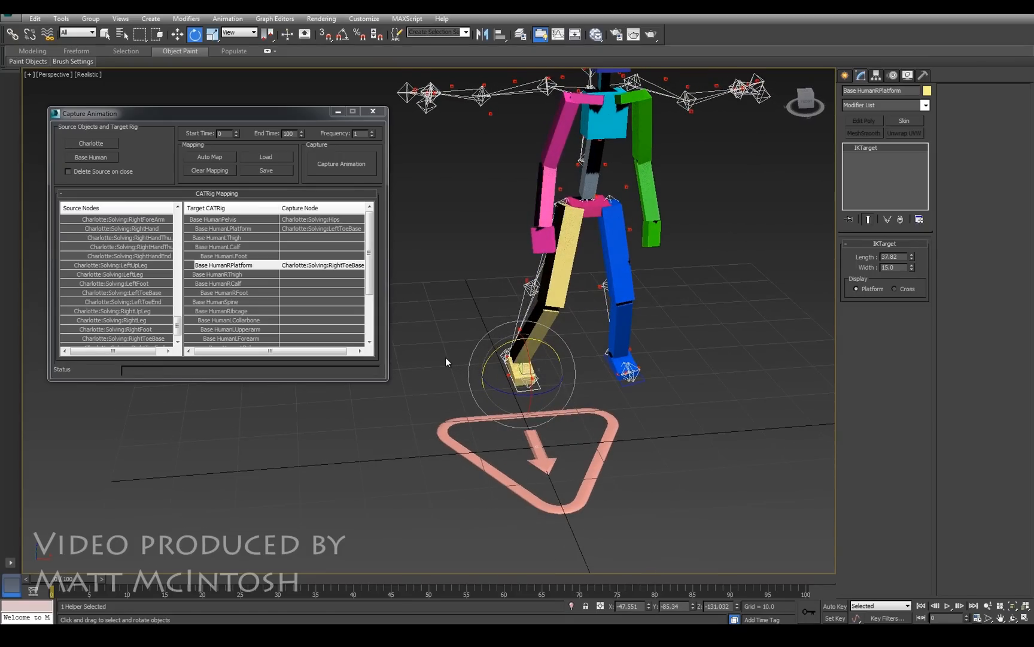
Step: Scrub the time slider to about frame 26 to preview the mapped feet
{"action": "left_click_drag", "start_coordinate": [56, 592], "coordinate": [250, 592]}
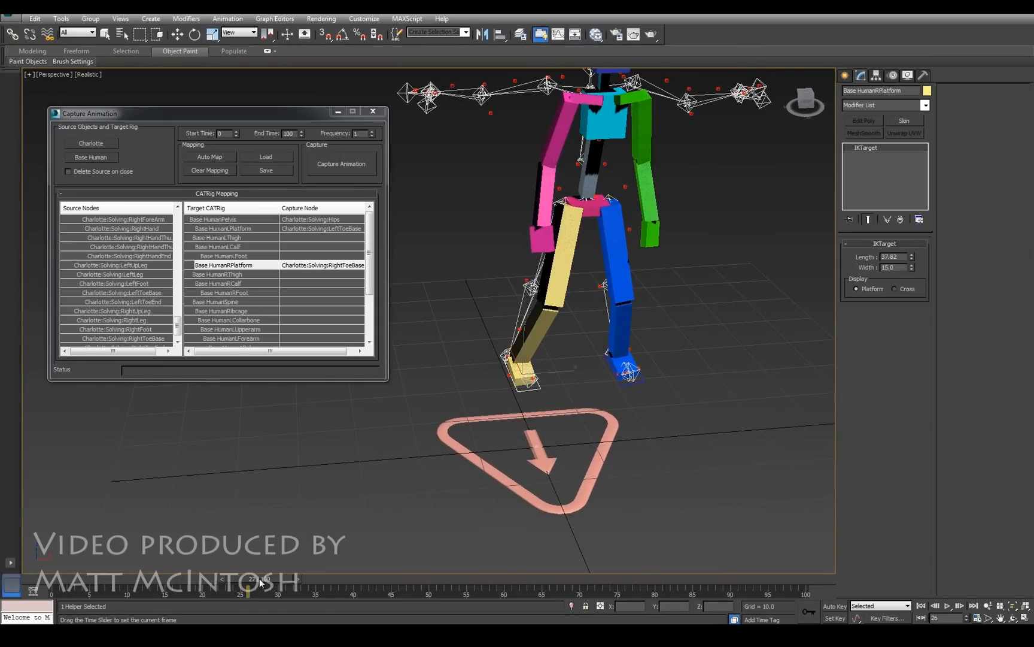
Step: Set the scene End Time to 1000 frames in Time Configuration
{"action": "left_click_drag", "start_coordinate": [250, 577], "coordinate": [556, 577]}
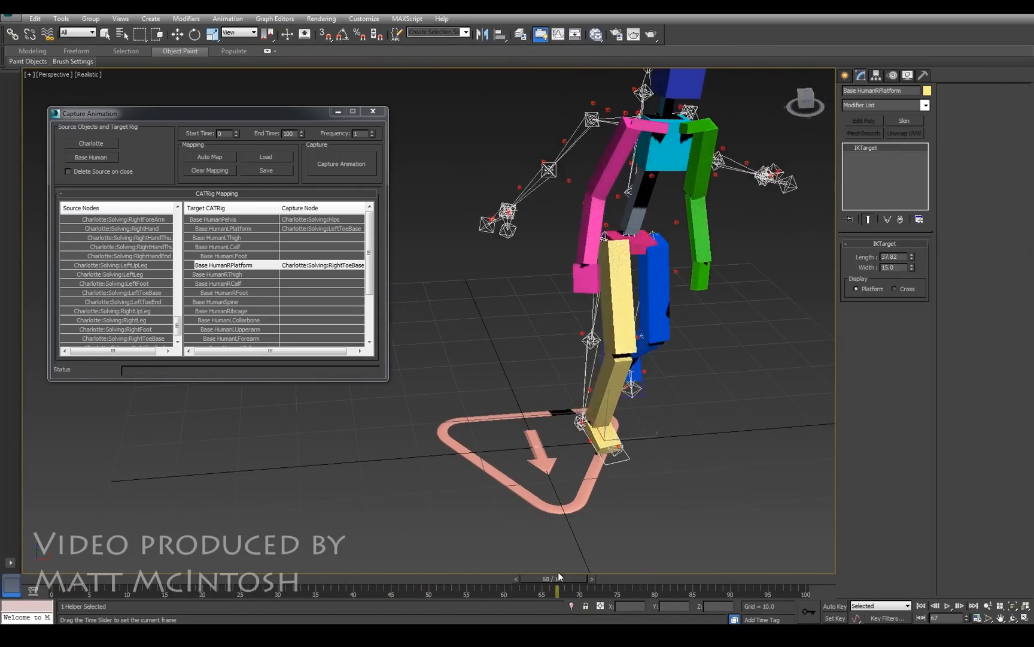
{"action": "left_click_drag", "start_coordinate": [559, 578], "coordinate": [778, 578]}
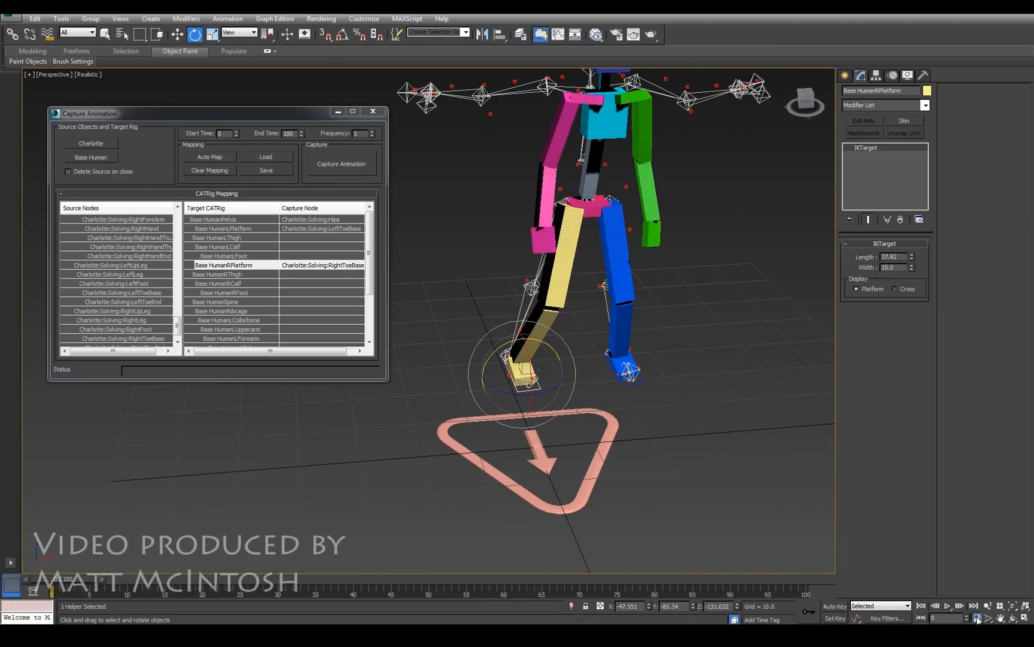
{"action": "left_click", "coordinate": [976, 619]}
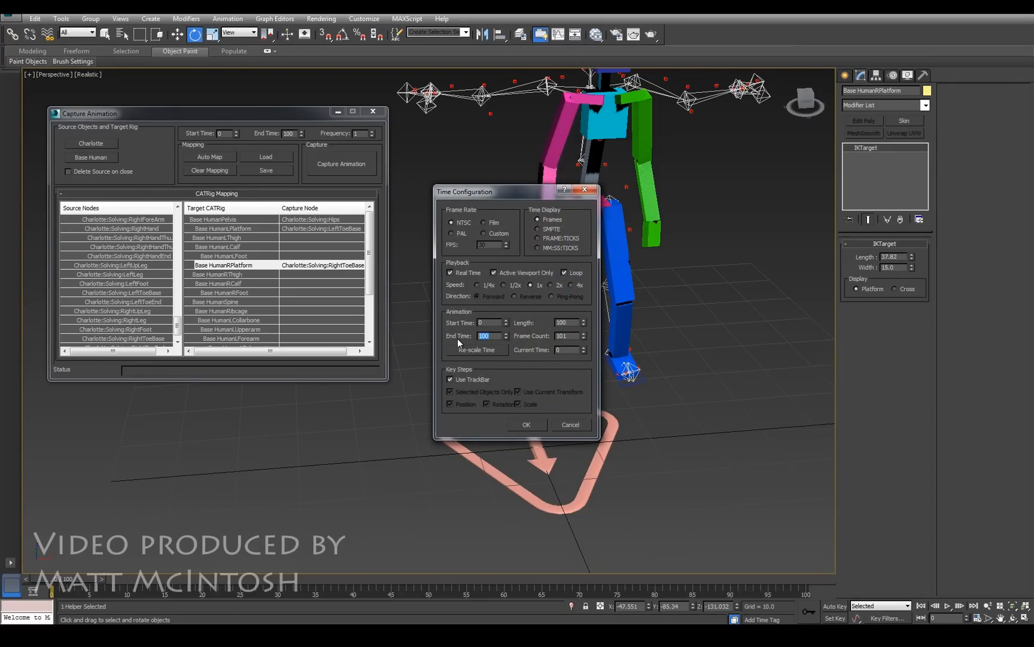
{"action": "type", "text": "1000"}
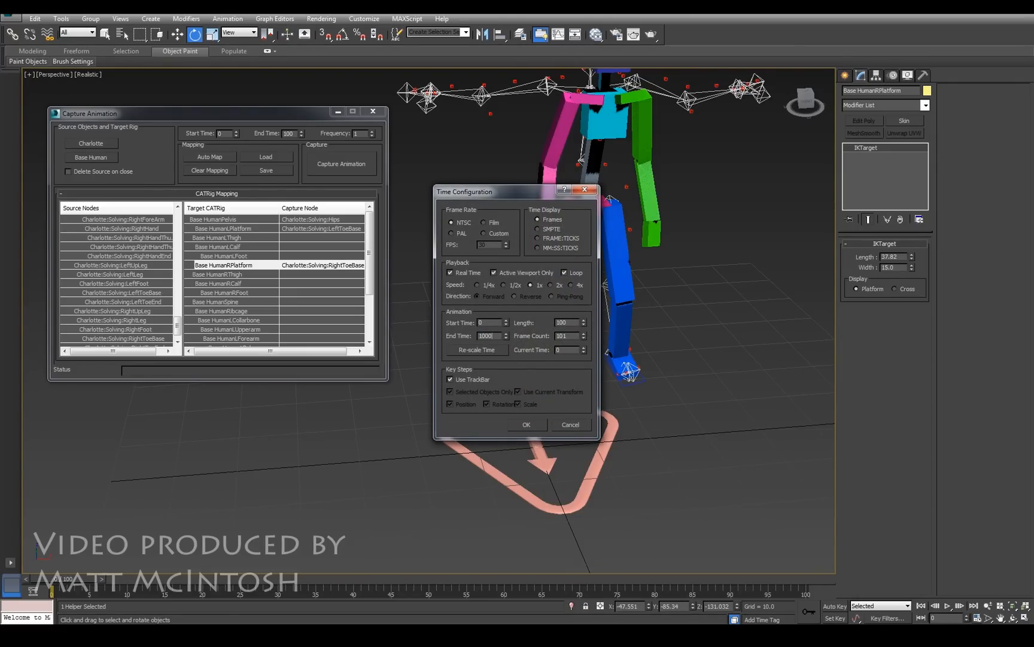
{"action": "left_click", "coordinate": [526, 424]}
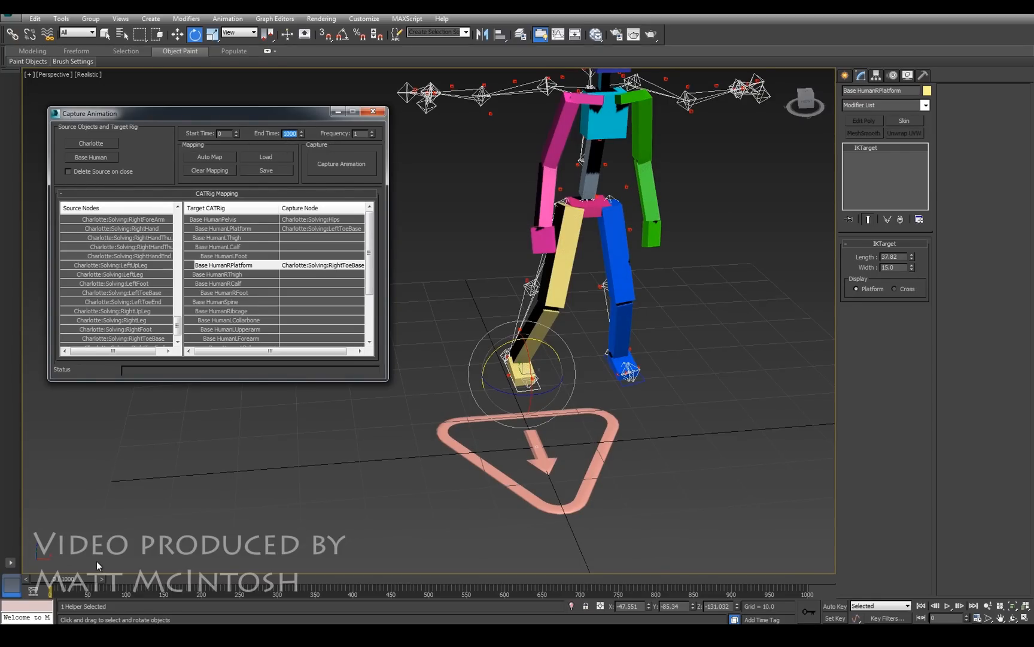
Step: Scrub through the 1000-frame animation to watch the rig follow the walk
{"action": "left_click_drag", "start_coordinate": [39, 592], "coordinate": [287, 593]}
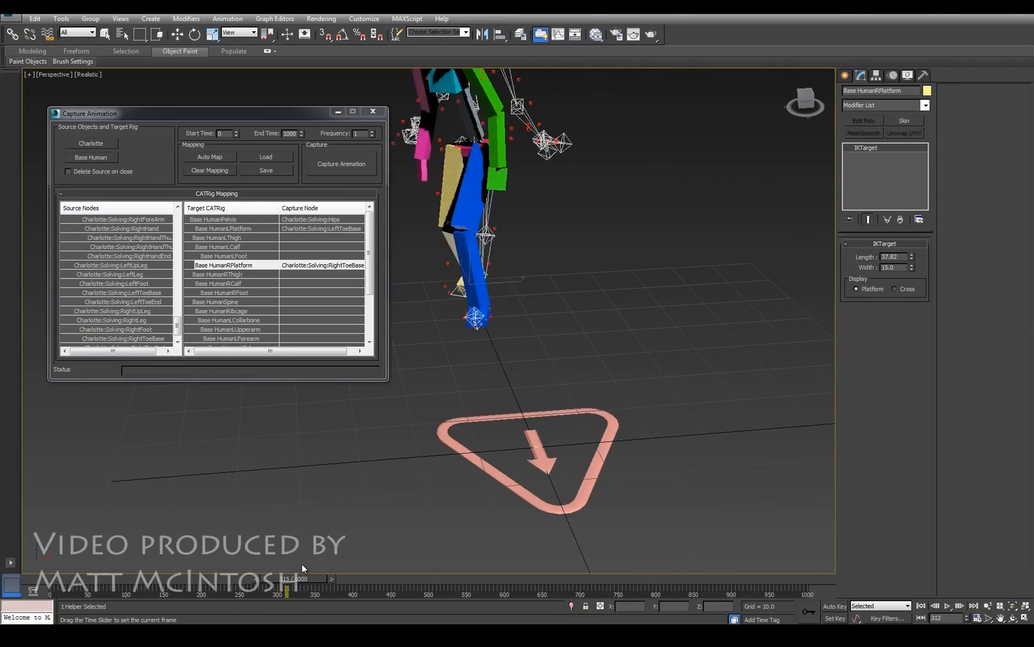
{"action": "left_click_drag", "start_coordinate": [288, 592], "coordinate": [594, 592]}
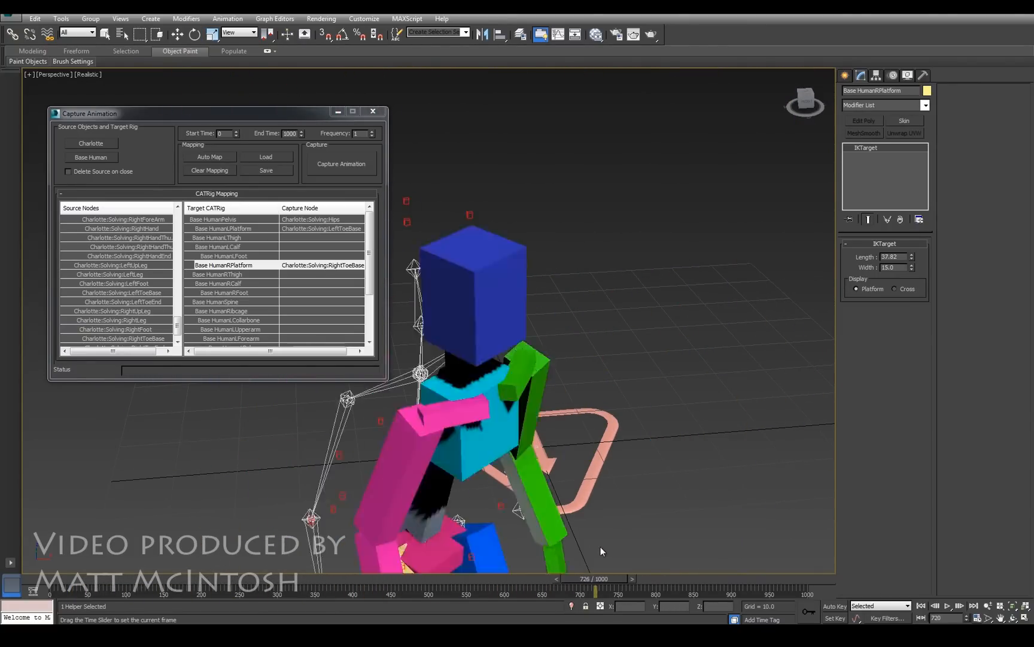
{"action": "left_click_drag", "start_coordinate": [591, 578], "coordinate": [782, 578]}
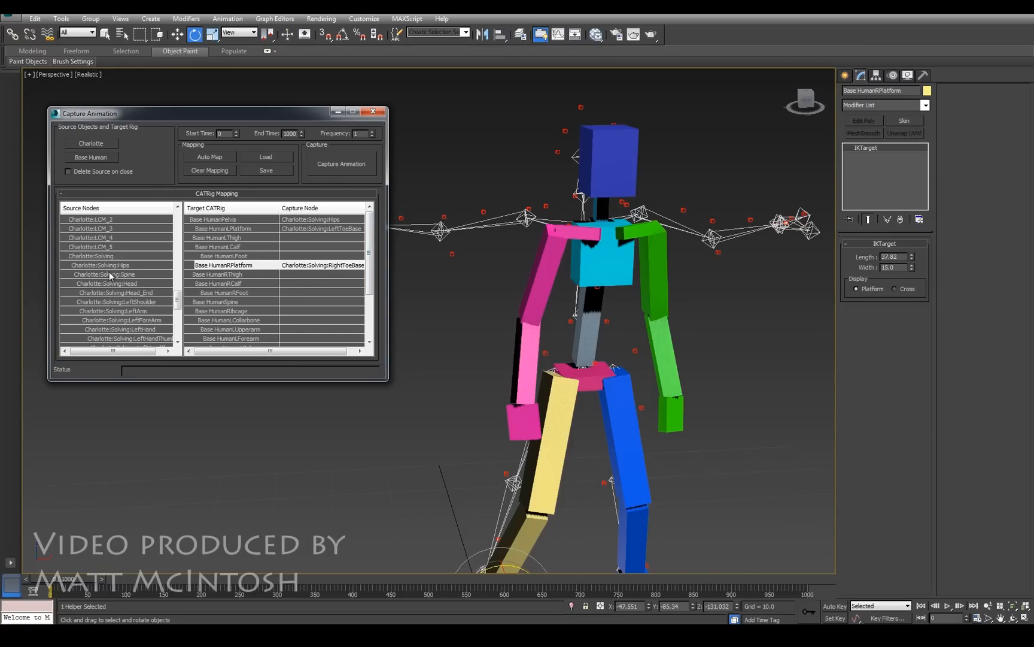
Step: Map Charlotte's Spine to Base HumanSpine, Head to Ribcage, and Head_End to Head
{"action": "left_click", "coordinate": [103, 273]}
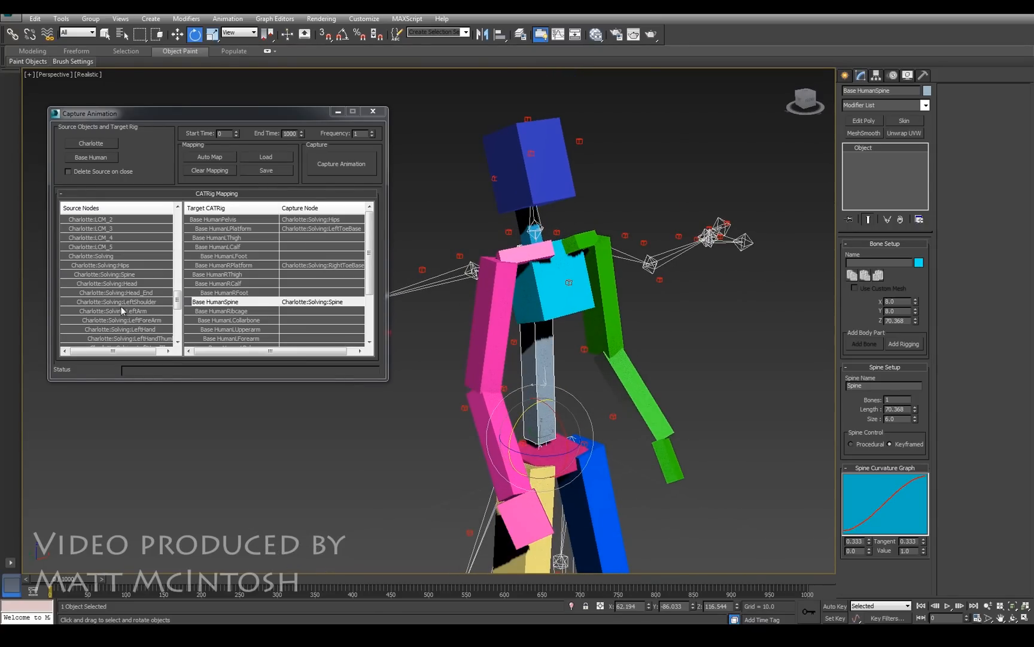
{"action": "left_click", "coordinate": [117, 283]}
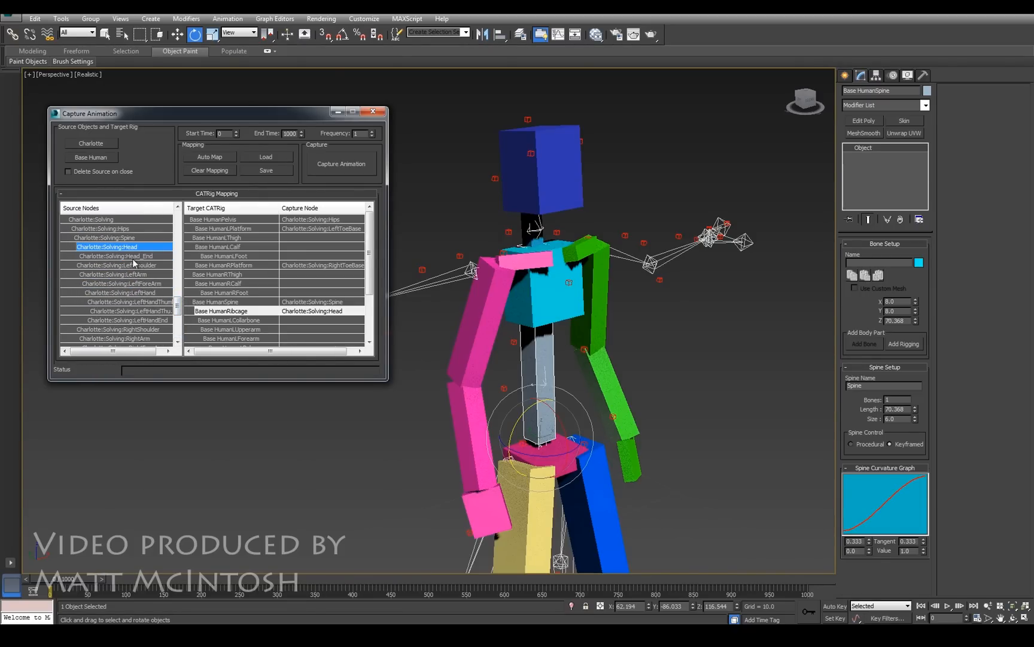
{"action": "scroll", "scroll_direction": "down", "scroll_amount": 3}
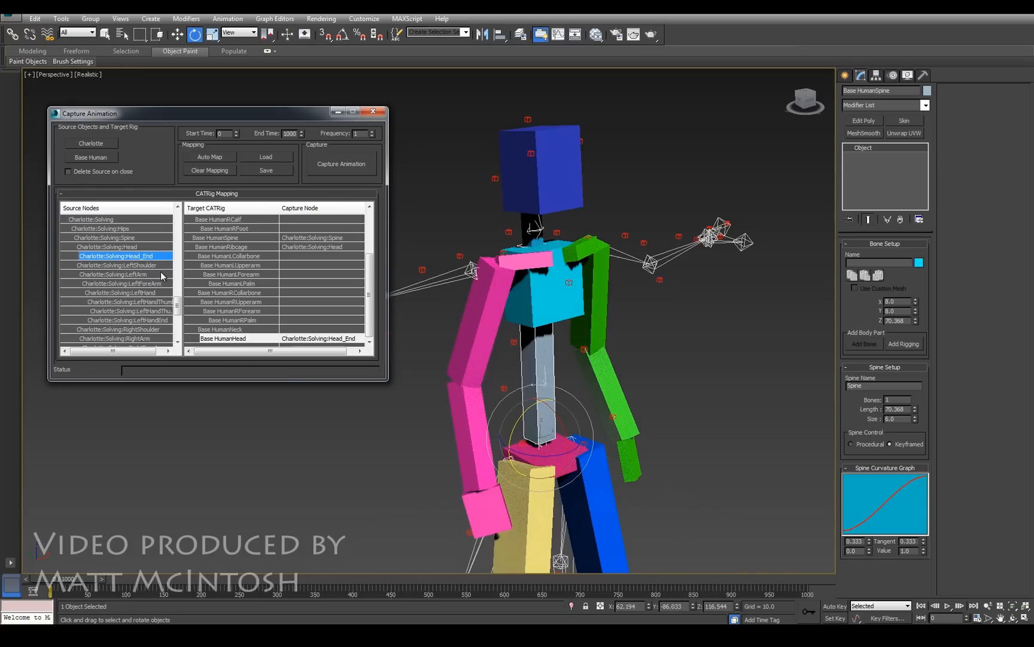
Step: Map Charlotte's LeftShoulder, LeftArm, LeftForeArm and LeftHand onto Base Human's left collarbone, upperarm, forearm and palm
{"action": "left_click", "coordinate": [119, 264]}
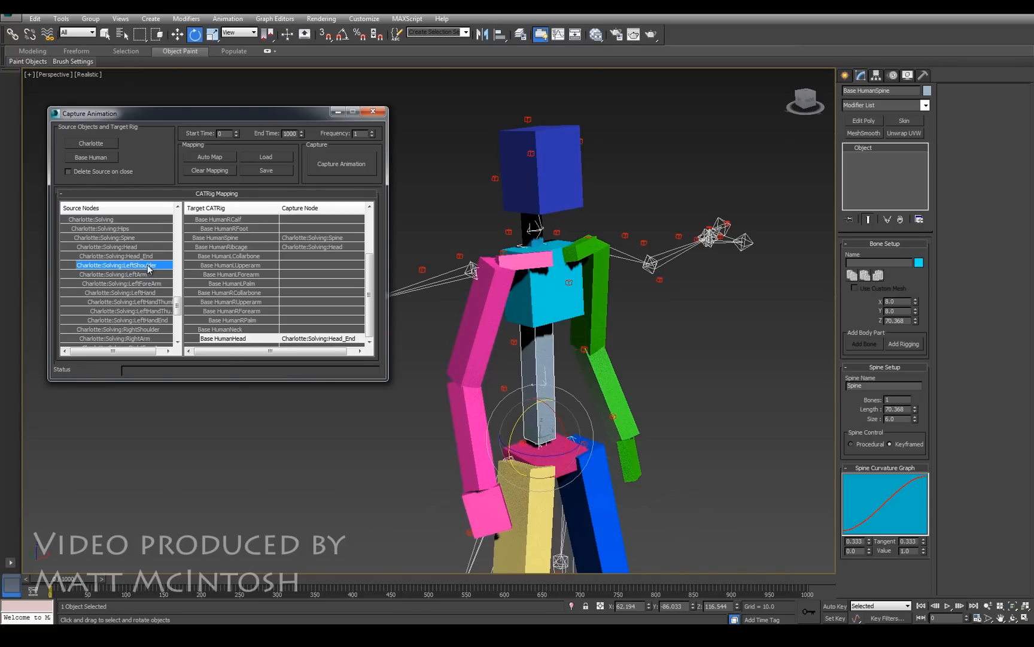
{"action": "left_click", "coordinate": [227, 257]}
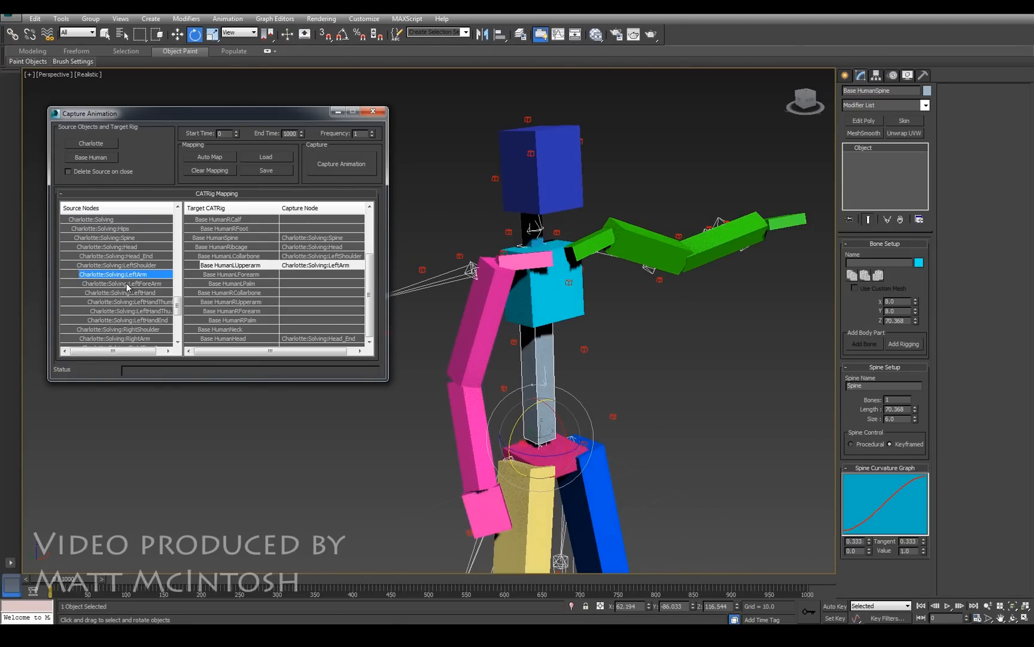
{"action": "left_click", "coordinate": [118, 283]}
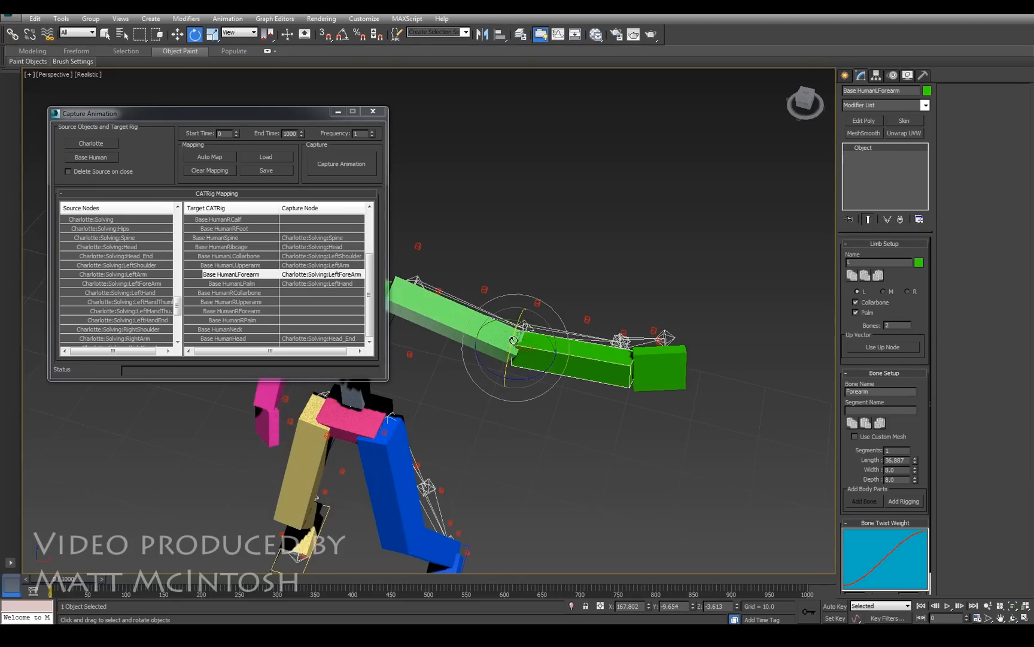
{"action": "left_click_drag", "start_coordinate": [561, 323], "coordinate": [657, 376]}
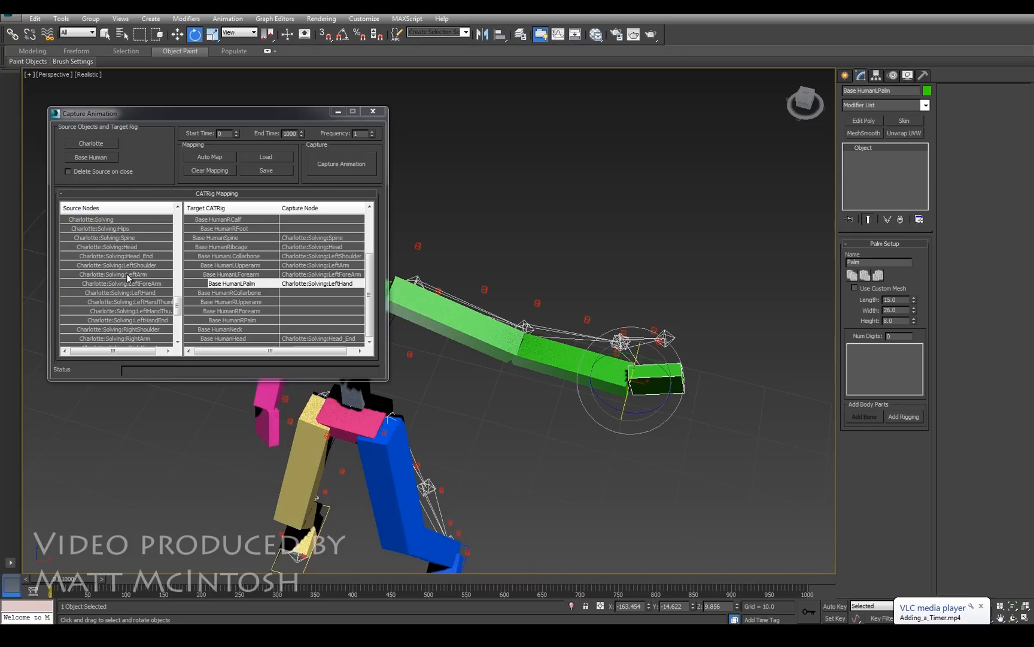
{"action": "left_click", "coordinate": [116, 274]}
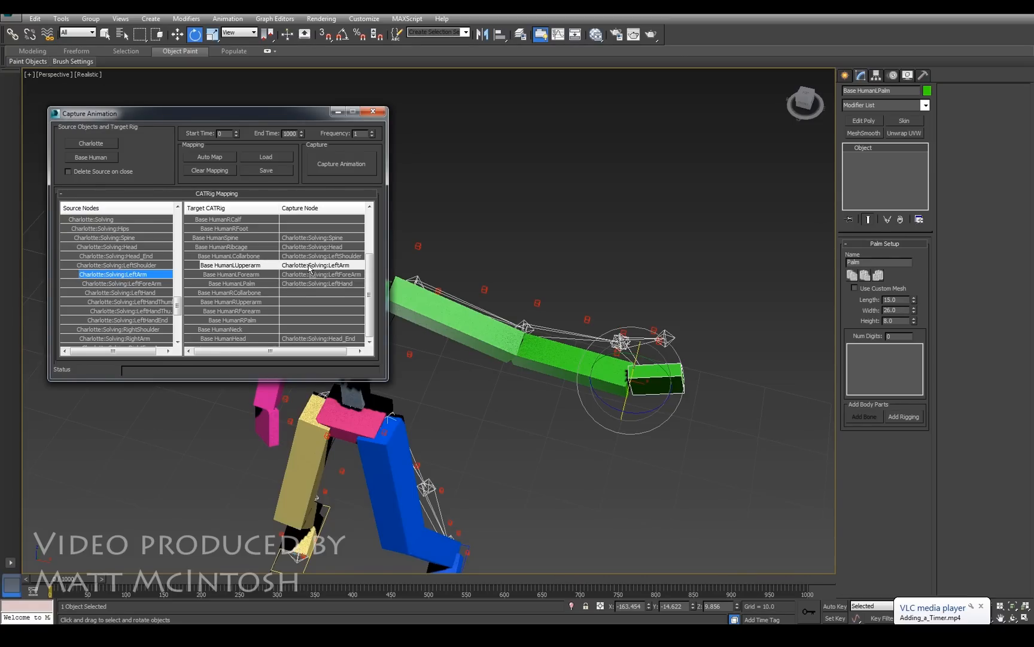
{"action": "left_click", "coordinate": [119, 283]}
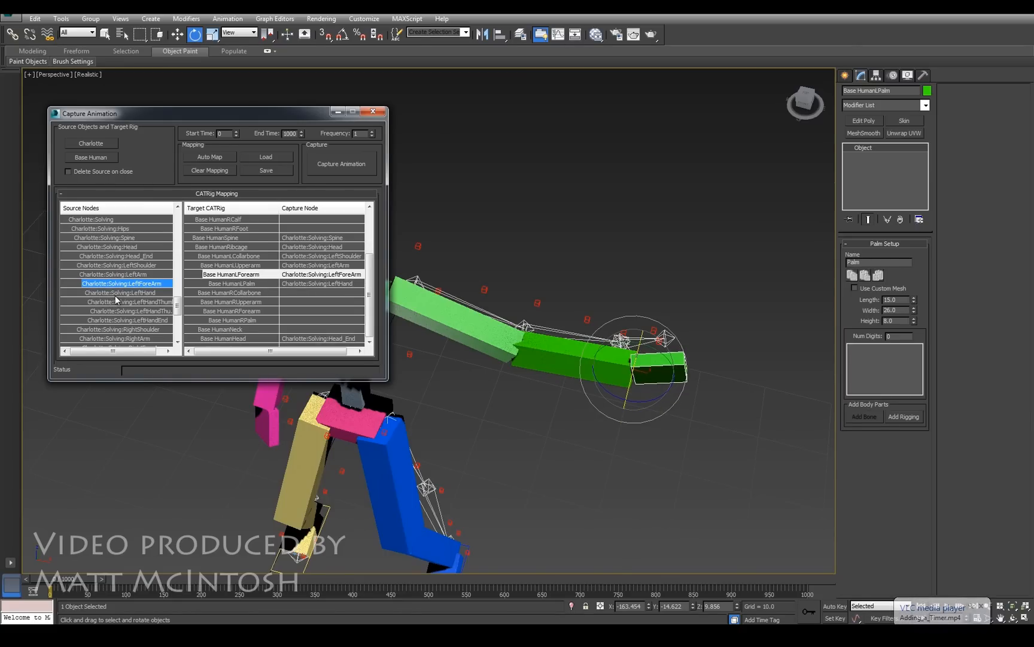
{"action": "left_click", "coordinate": [120, 292]}
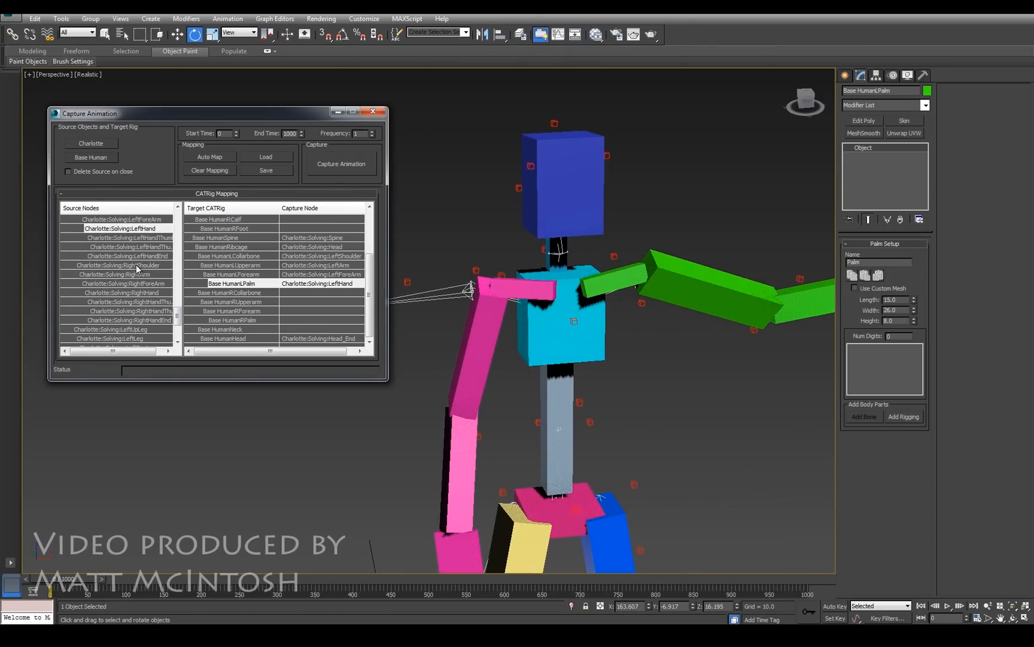
Step: Assign RightShoulder, RightArm and RightForeArm to the right collarbone, upperarm and forearm, then scroll the mapping list
{"action": "left_click", "coordinate": [119, 265]}
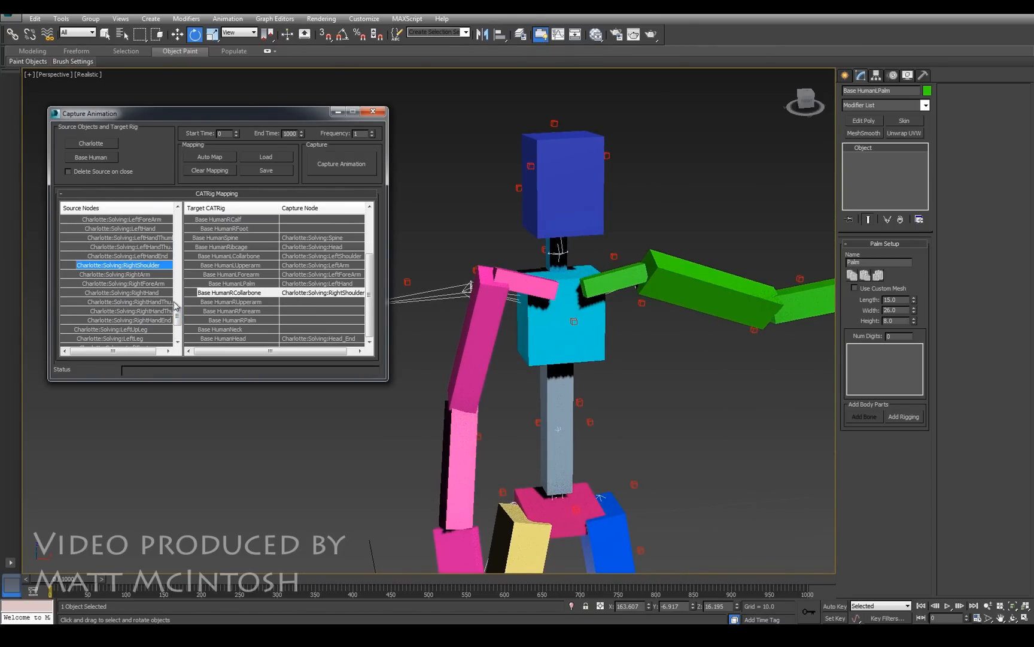
{"action": "left_click", "coordinate": [118, 273]}
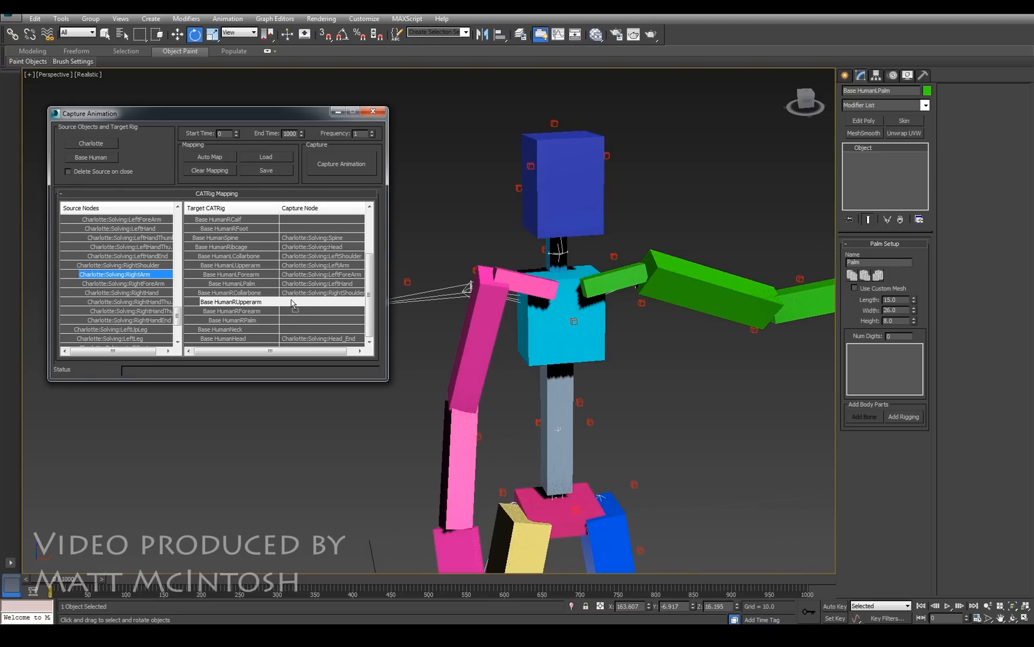
{"action": "left_click", "coordinate": [119, 283]}
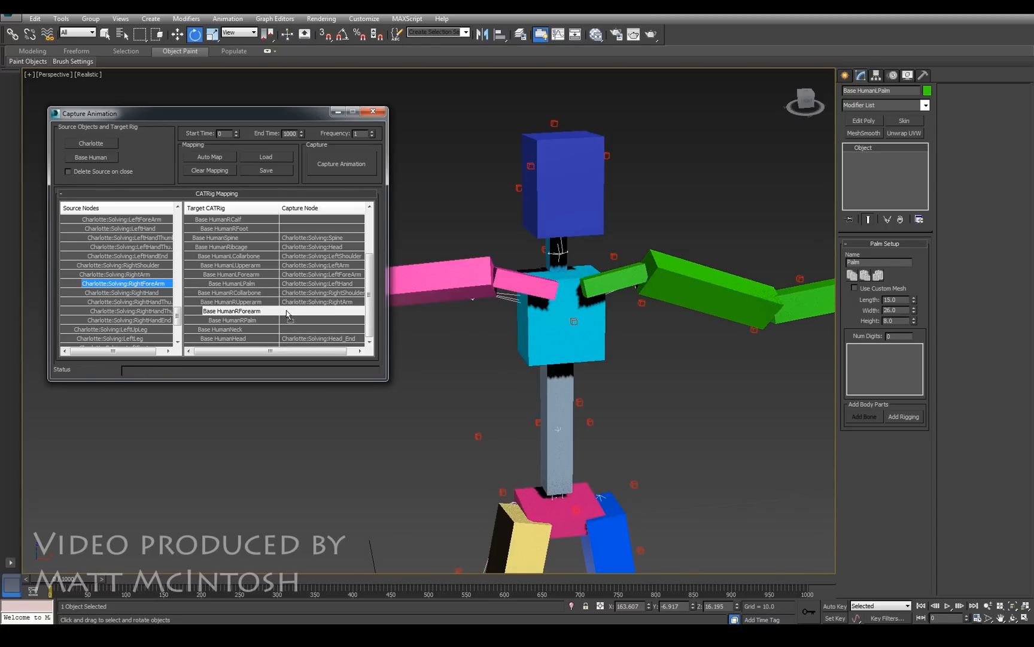
{"action": "left_click", "coordinate": [121, 292]}
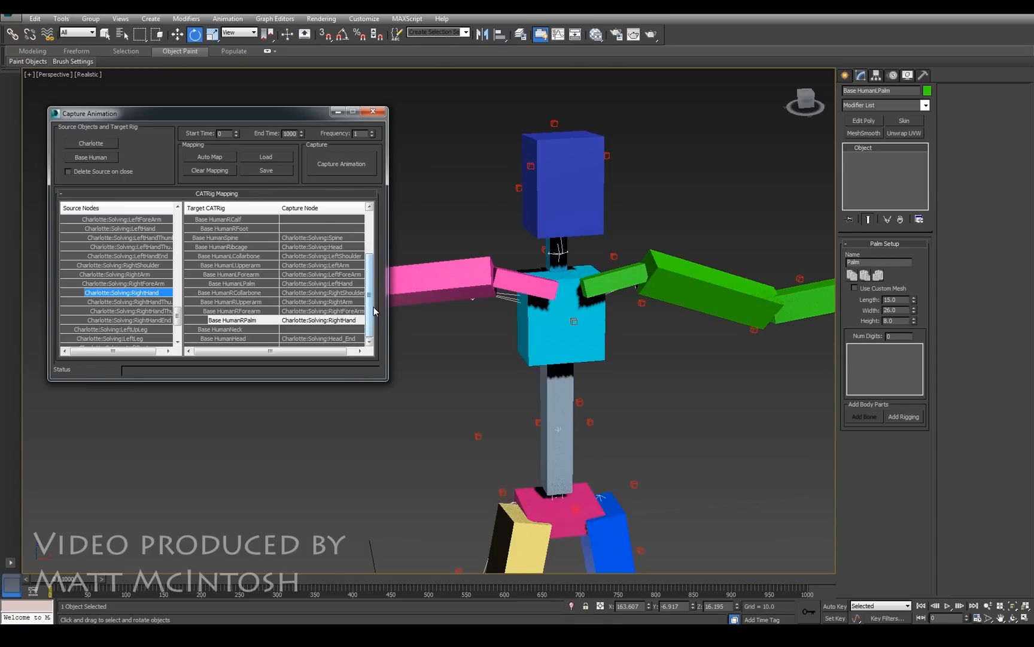
{"action": "scroll", "scroll_direction": "down", "scroll_amount": 3}
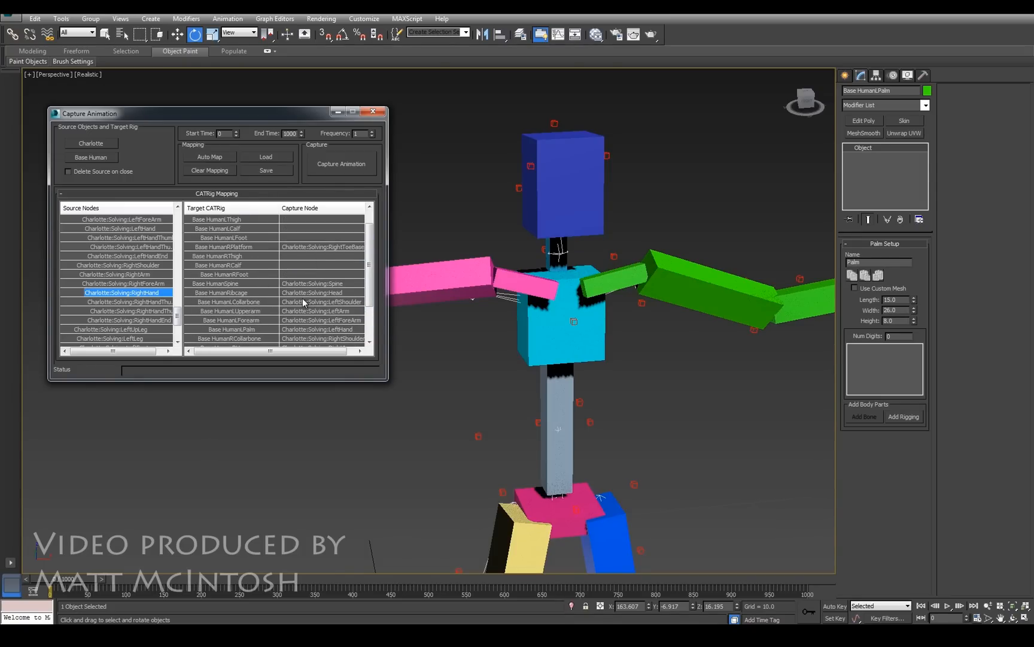
{"action": "mouse_move", "coordinate": [338, 209]}
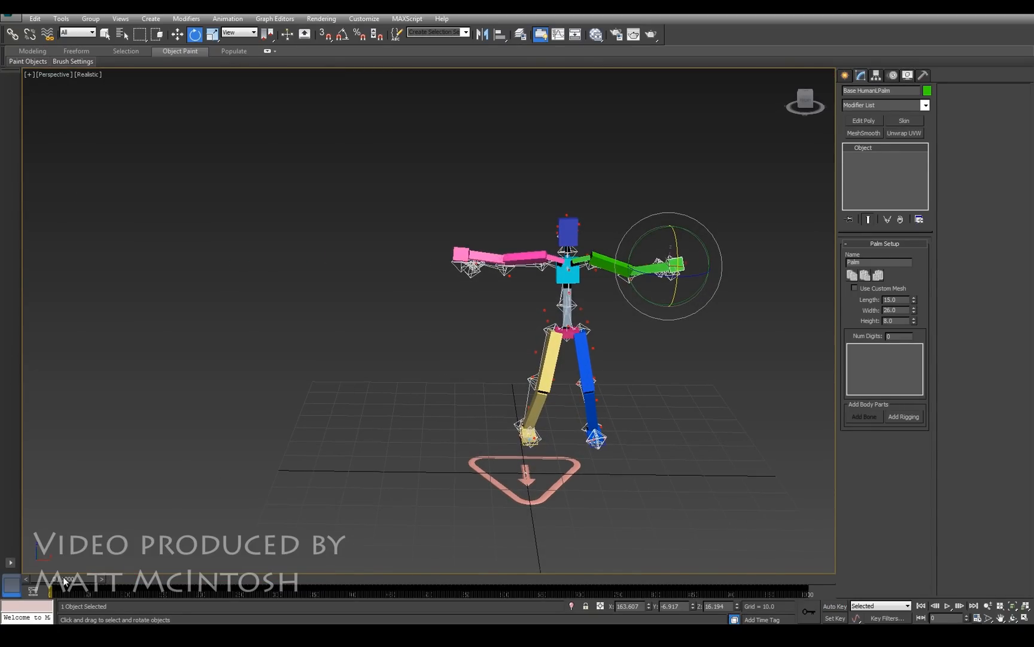
Step: Scrub the timeline past frames 515 and 646 to about frame 749
{"action": "left_click_drag", "start_coordinate": [63, 578], "coordinate": [273, 578]}
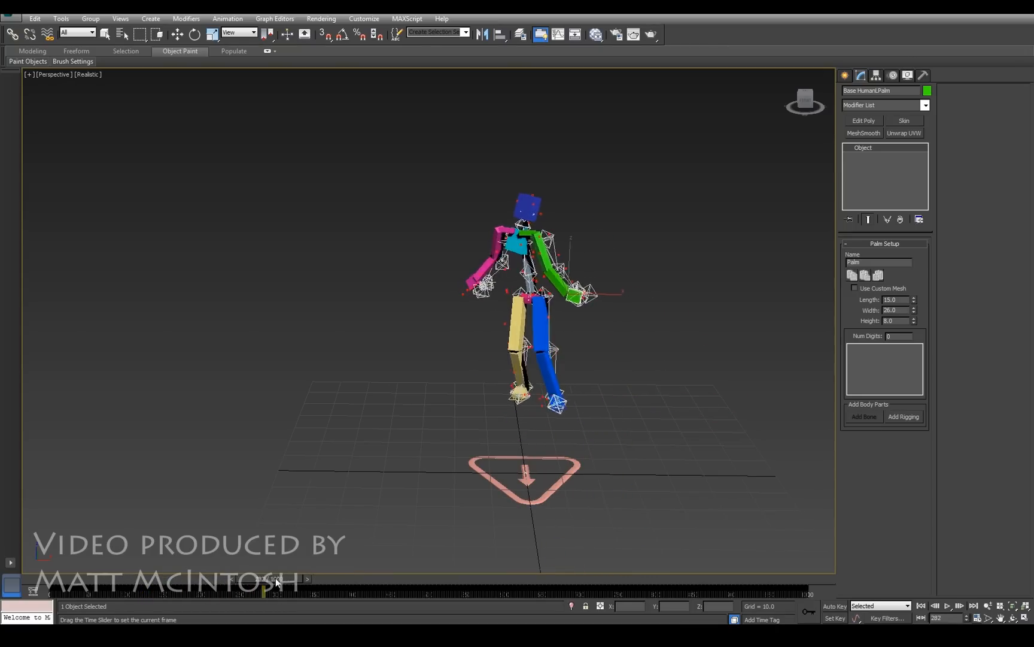
{"action": "left_click_drag", "start_coordinate": [271, 587], "coordinate": [442, 587]}
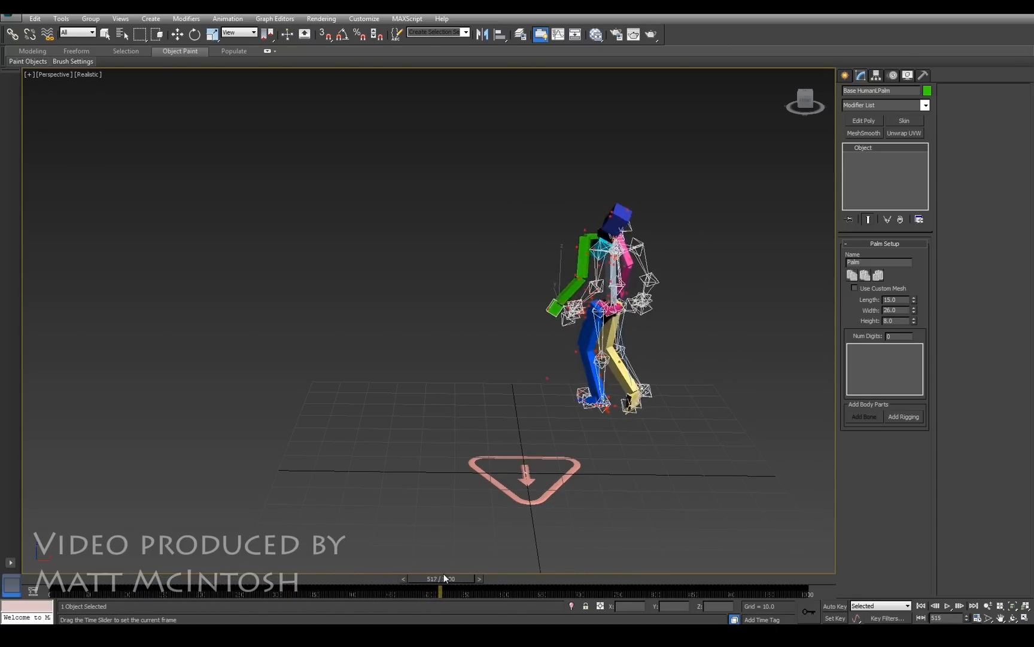
{"action": "left_click_drag", "start_coordinate": [439, 592], "coordinate": [535, 592]}
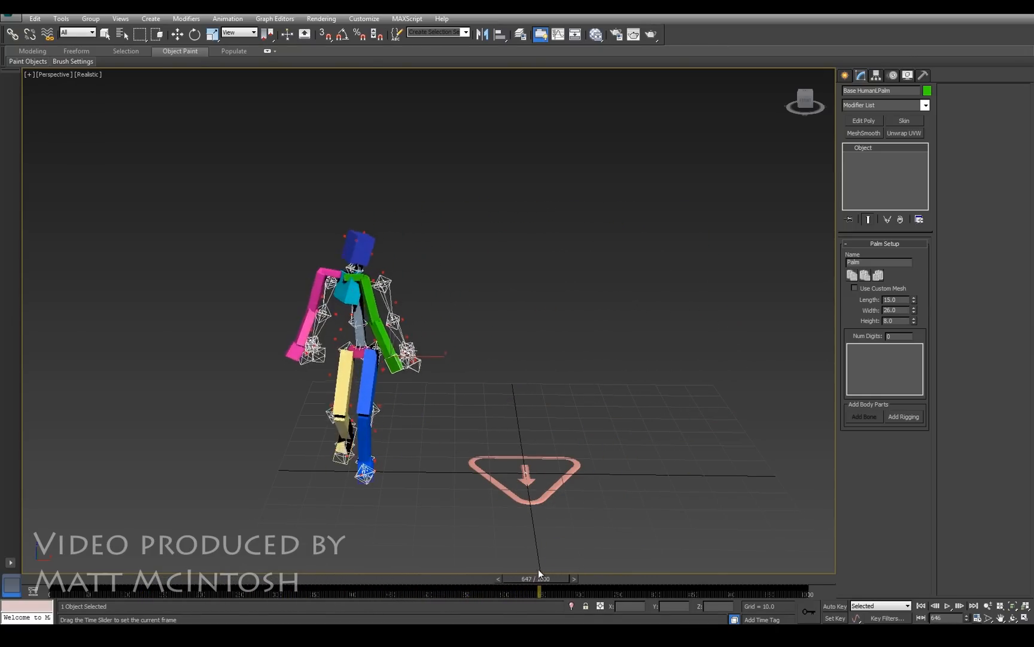
{"action": "left_click_drag", "start_coordinate": [539, 578], "coordinate": [617, 578]}
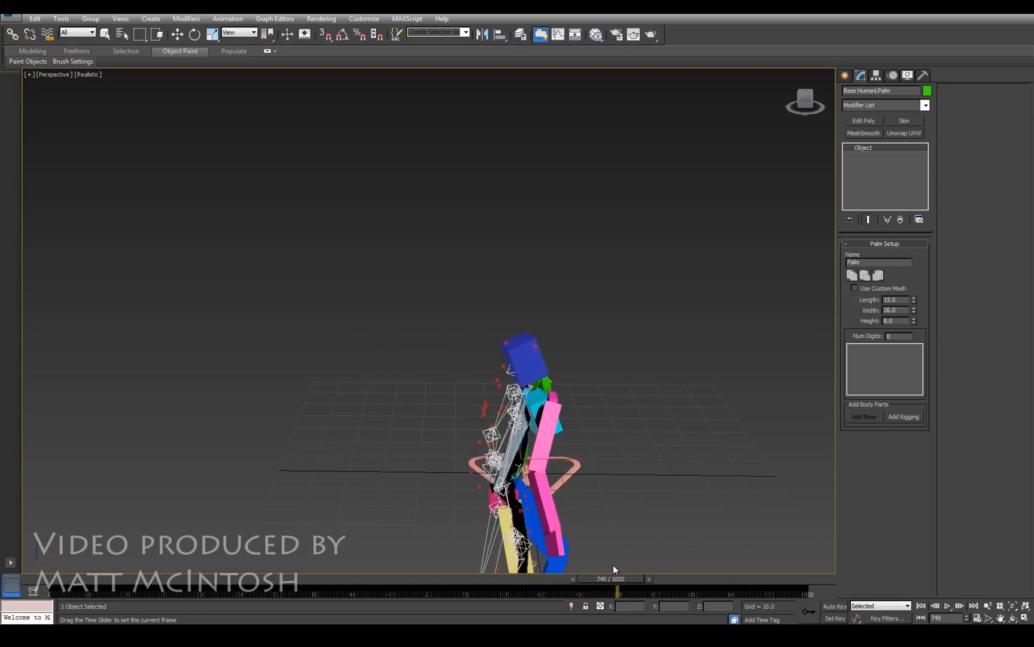
{"action": "left_click_drag", "start_coordinate": [616, 578], "coordinate": [690, 578]}
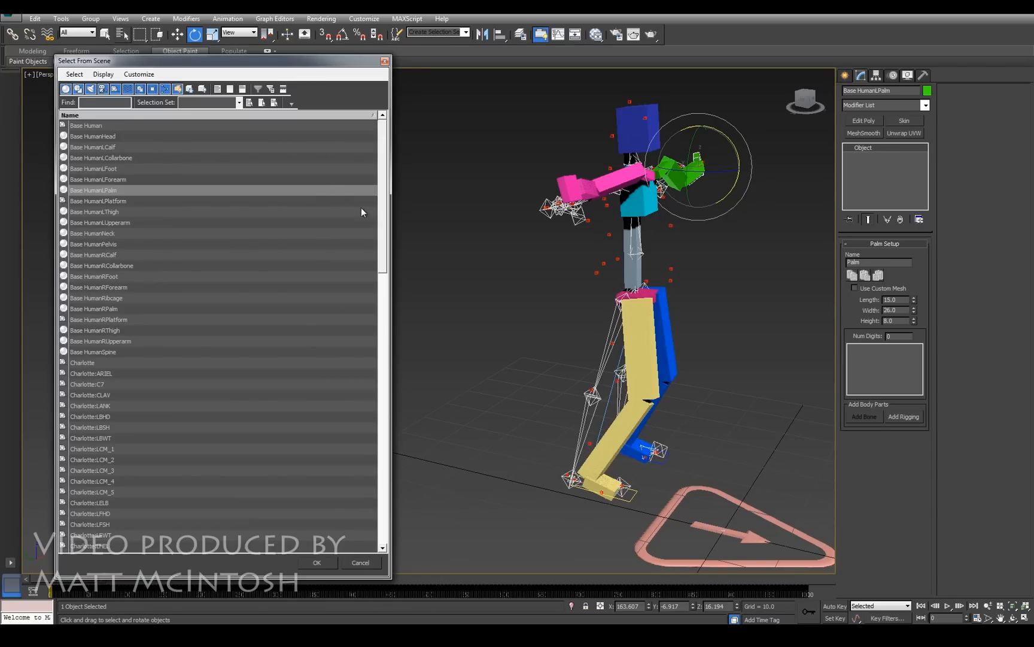
Step: Select all Charlotte skeleton nodes from the first to the last in the scene list
{"action": "left_click", "coordinate": [83, 362]}
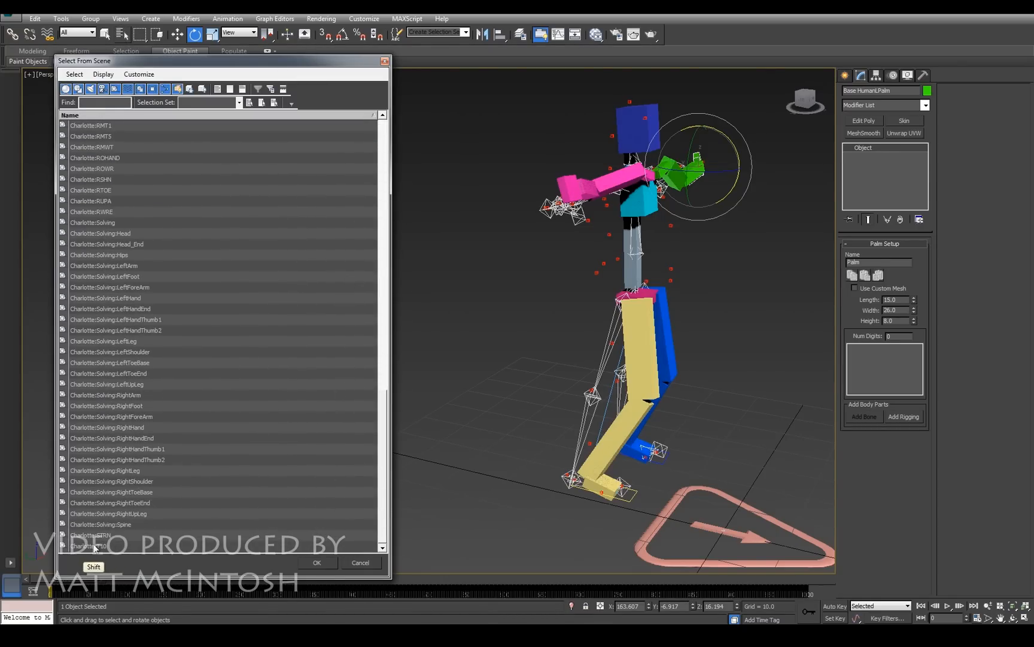
{"action": "left_click", "coordinate": [316, 562]}
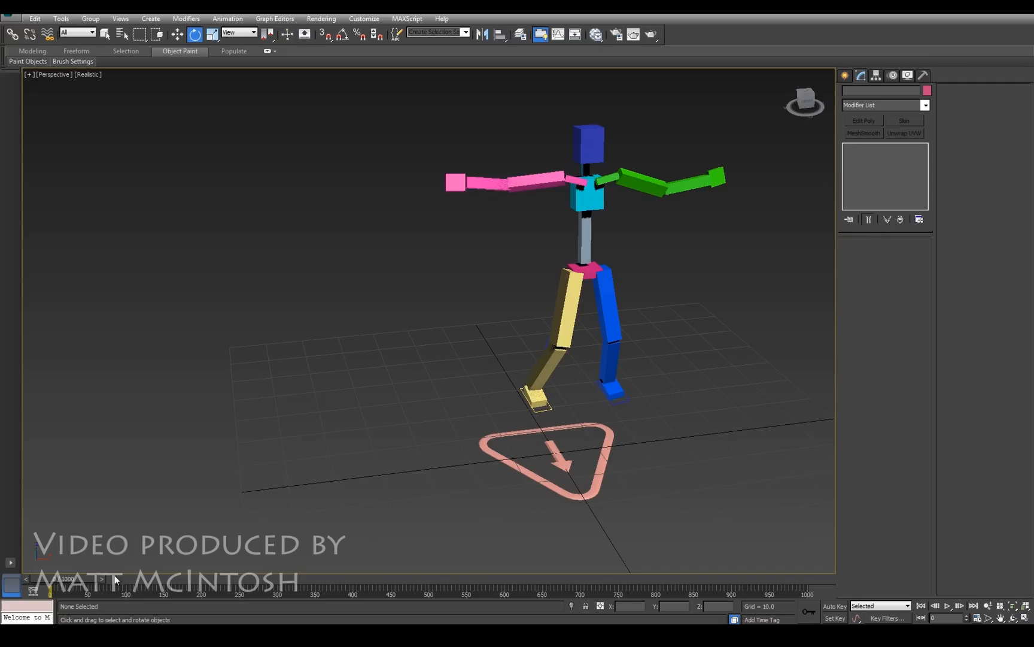
Step: Scrub the rig's animation through frames 110, 282, 413, 492 and 795 toward the end
{"action": "left_click_drag", "start_coordinate": [63, 587], "coordinate": [138, 586]}
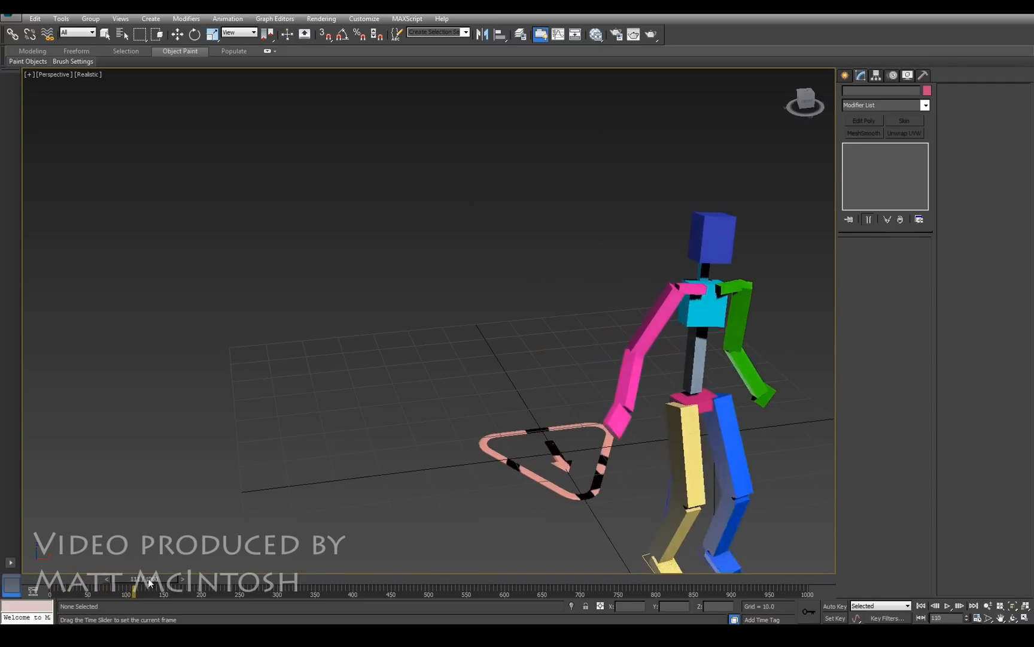
{"action": "left_click_drag", "start_coordinate": [136, 593], "coordinate": [264, 593]}
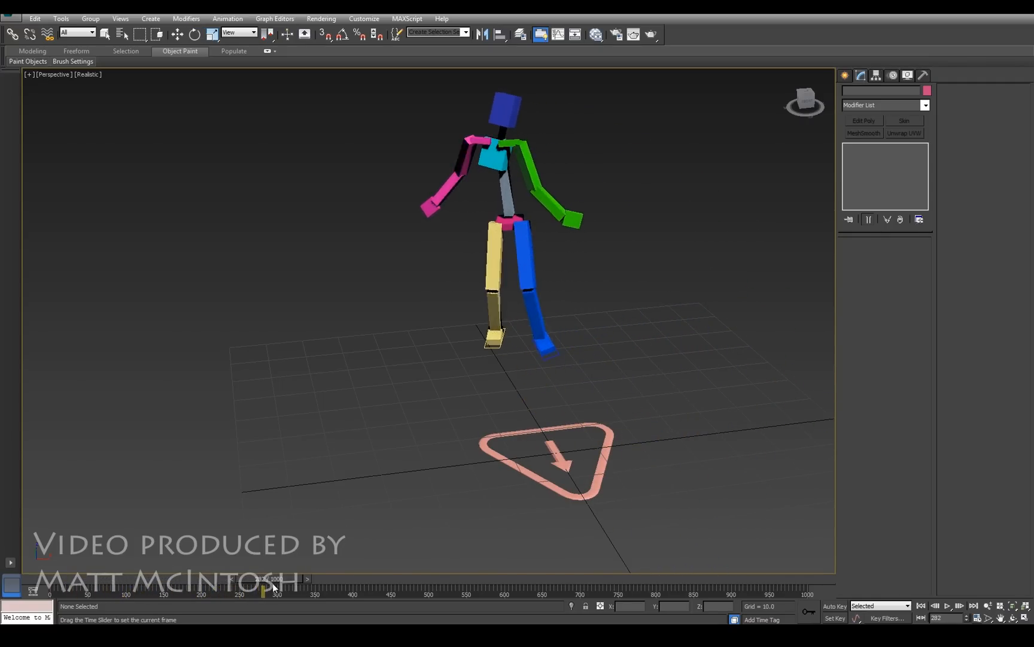
{"action": "left_click_drag", "start_coordinate": [264, 586], "coordinate": [366, 586]}
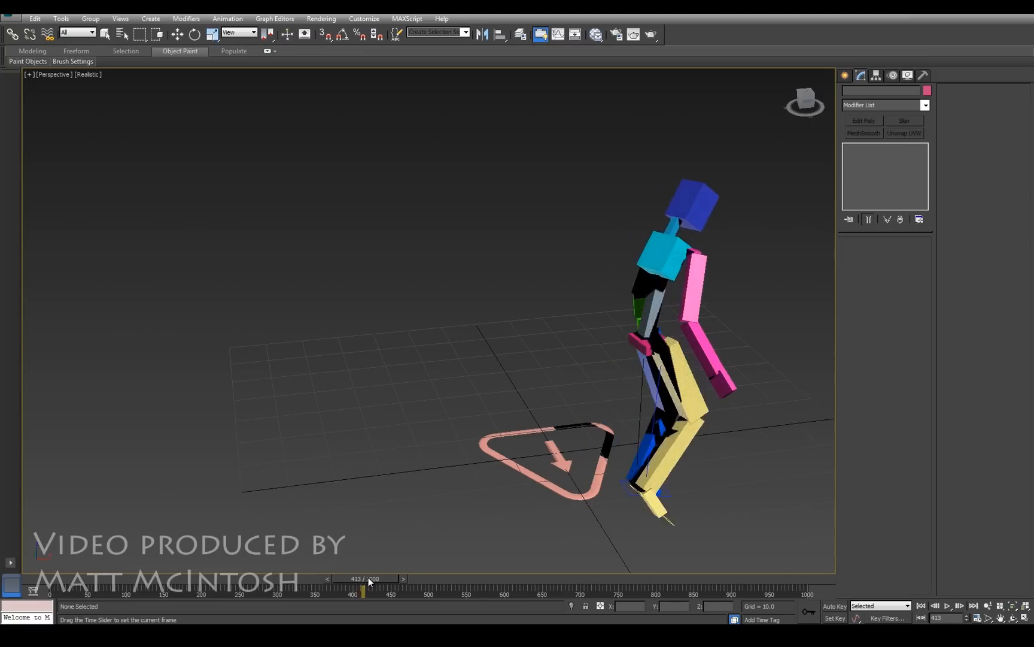
{"action": "left_click_drag", "start_coordinate": [364, 586], "coordinate": [421, 586]}
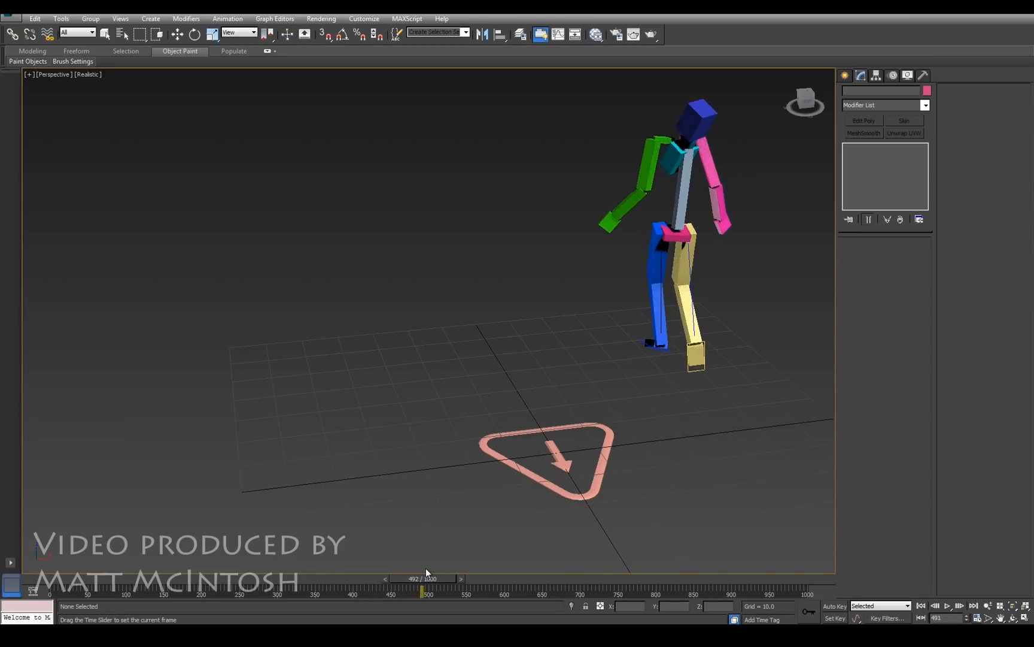
{"action": "left_click_drag", "start_coordinate": [425, 587], "coordinate": [495, 587]}
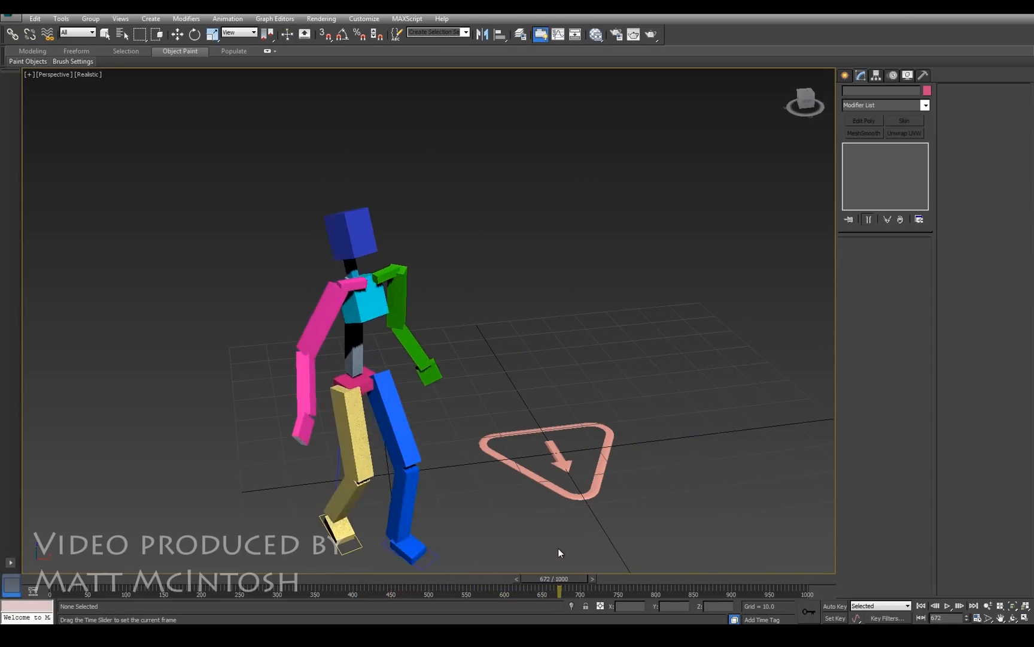
{"action": "left_click_drag", "start_coordinate": [554, 588], "coordinate": [643, 588]}
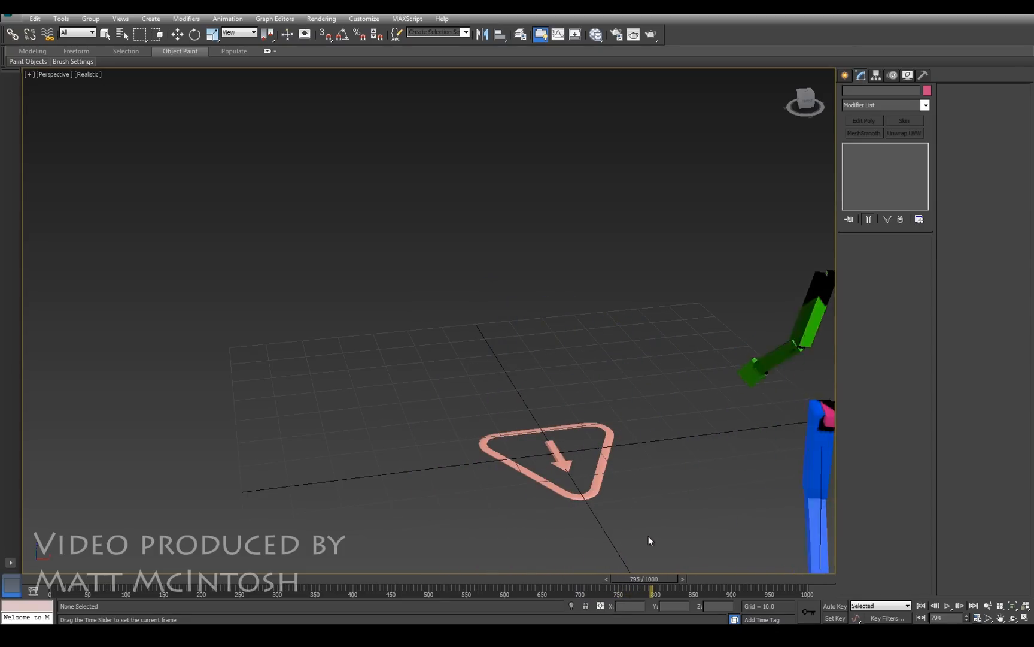
{"action": "left_click_drag", "start_coordinate": [630, 579], "coordinate": [767, 578]}
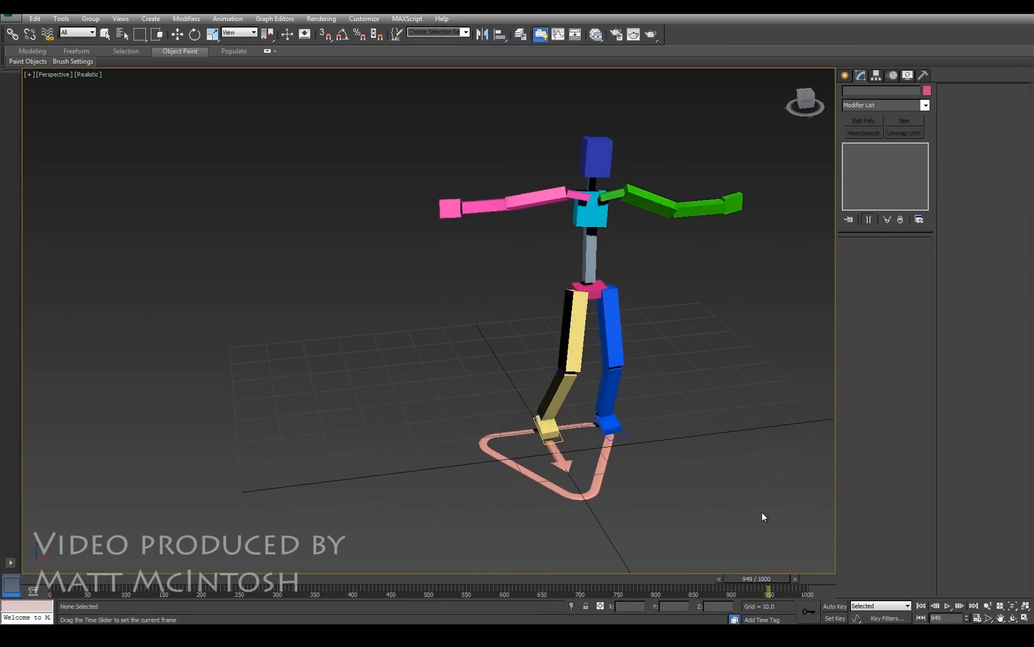